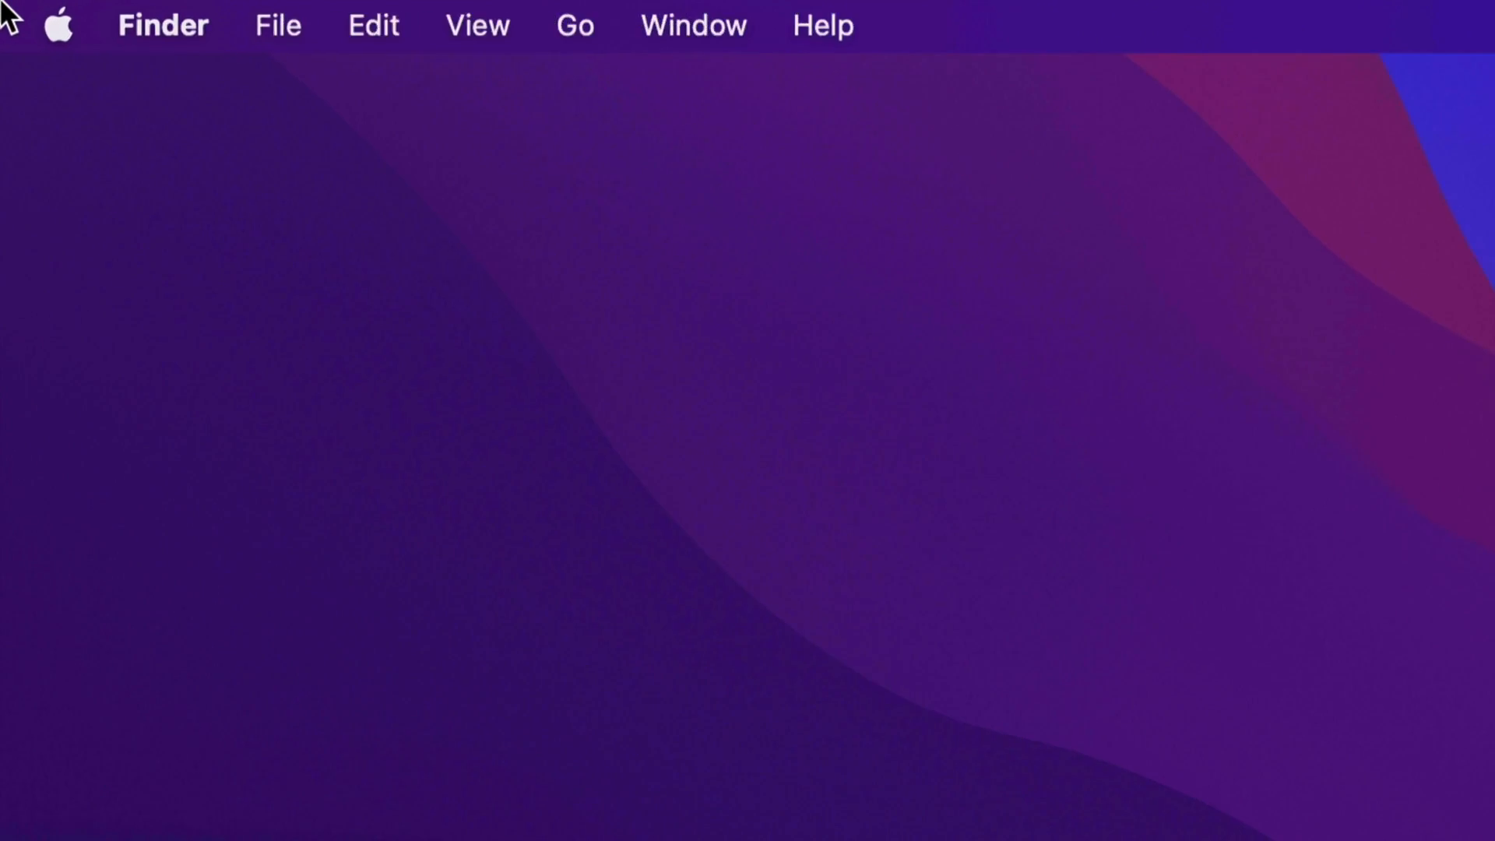
Reveal the Apple menu, showing 1 System Preferences update and 8 App Store updates.
{"action": "left_click", "coordinate": [59, 25]}
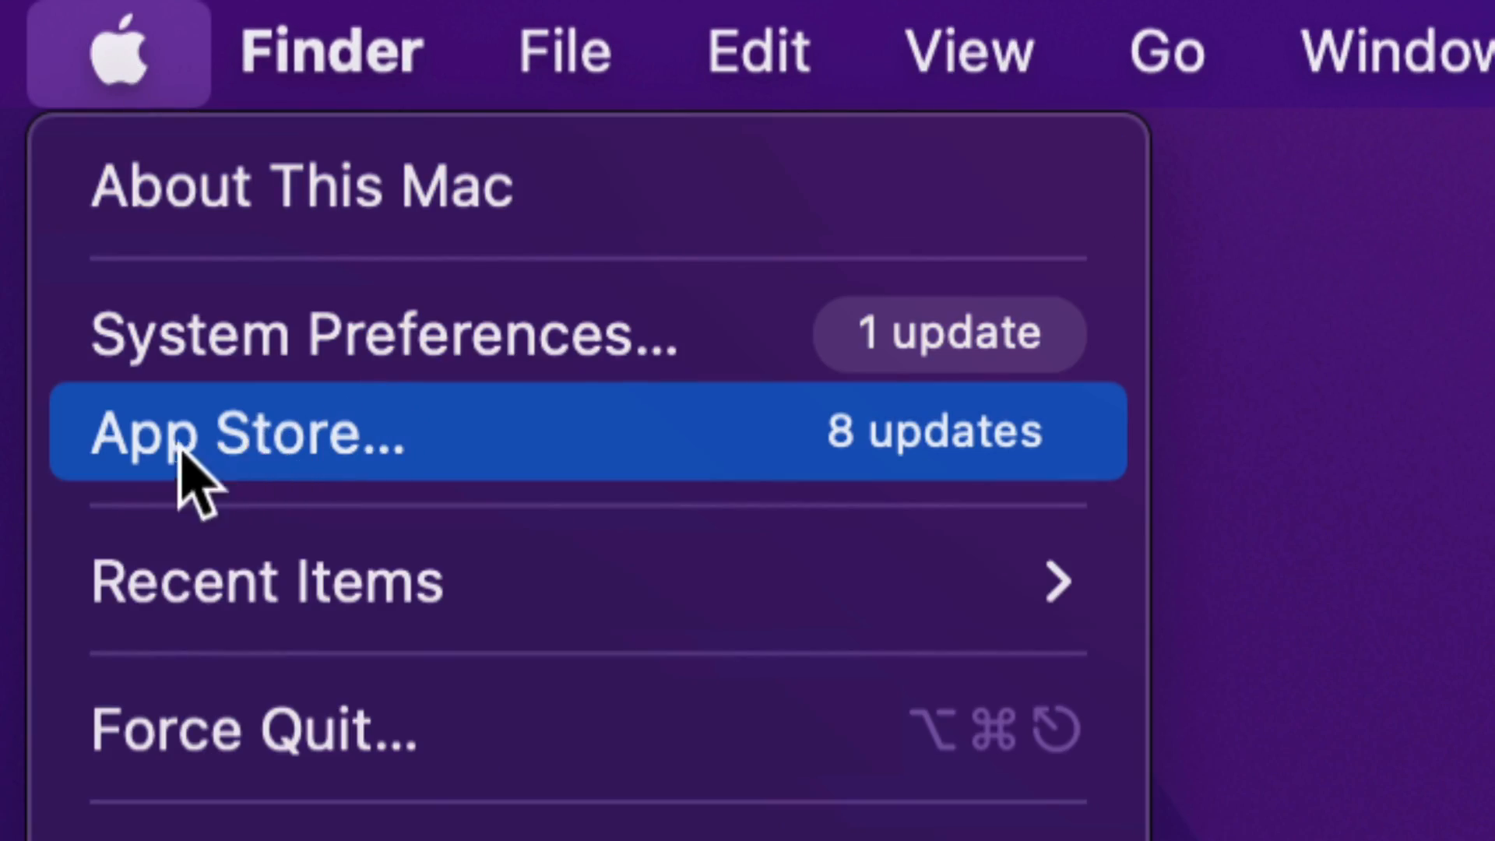
{"action": "mouse_move", "coordinate": [457, 458]}
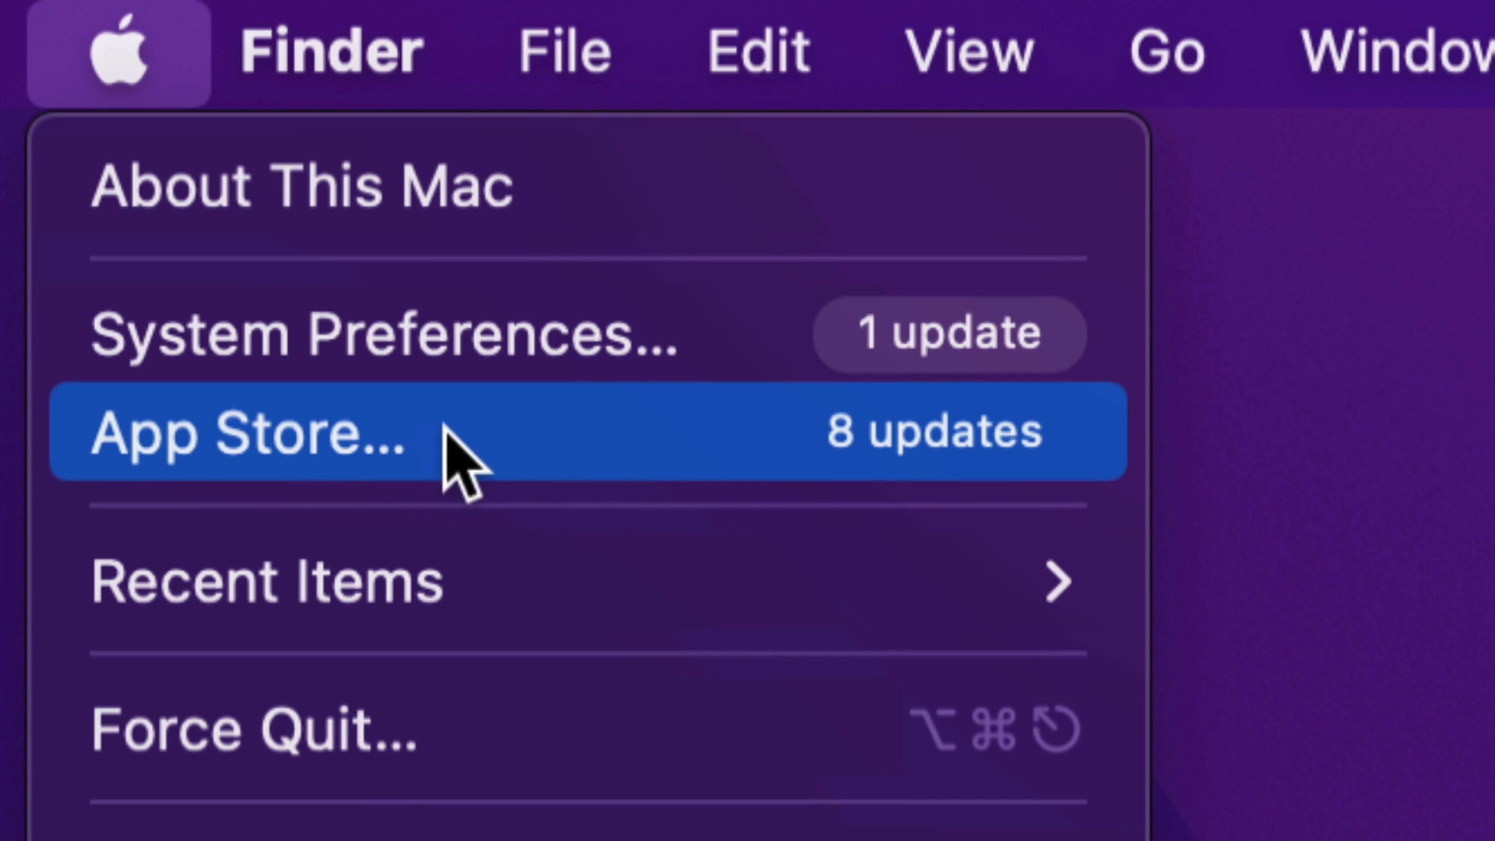
{"action": "mouse_move", "coordinate": [710, 448]}
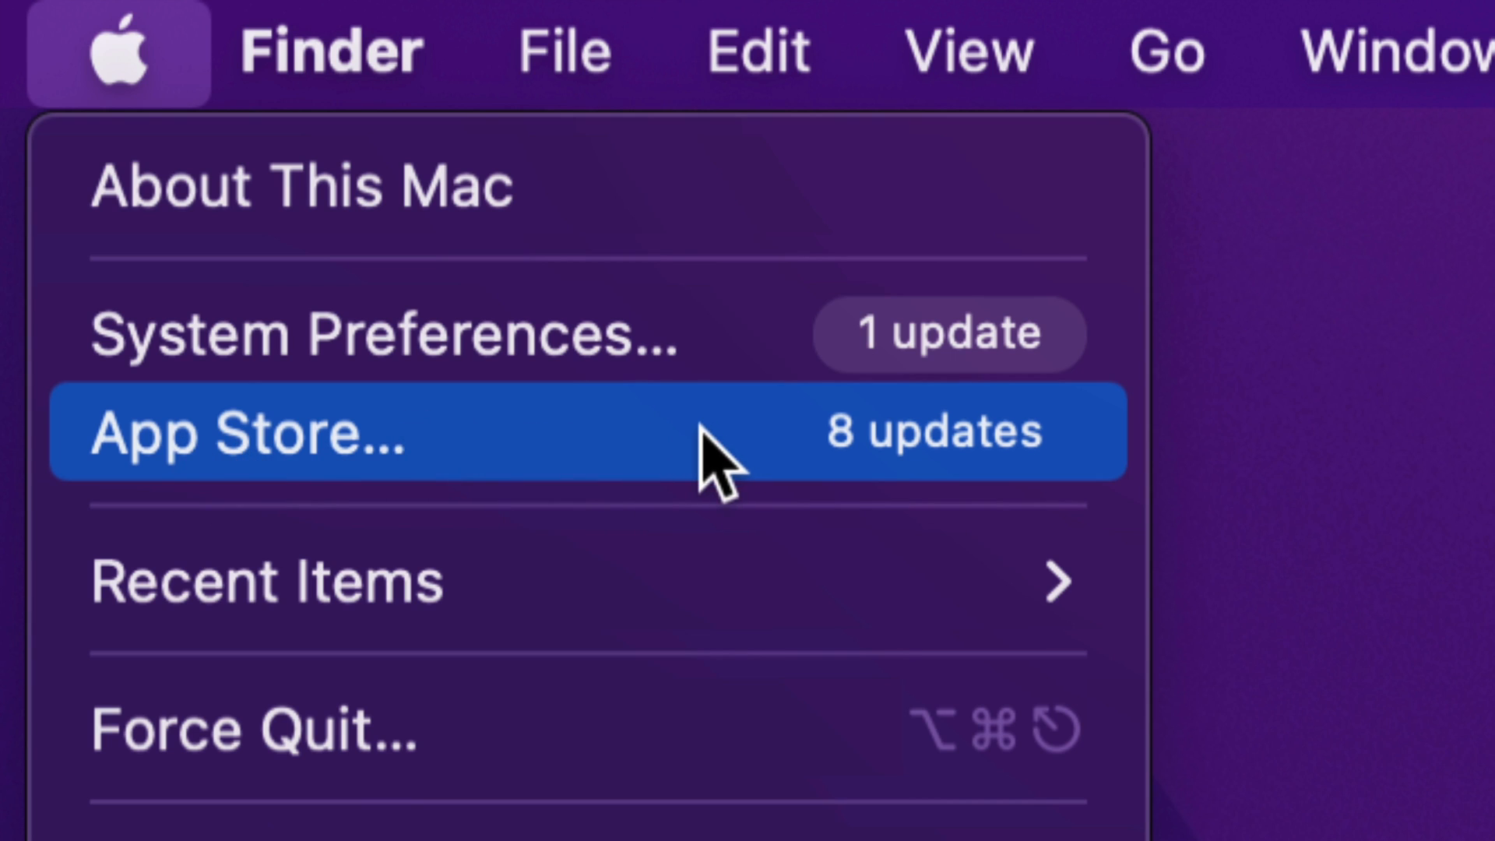
{"action": "mouse_move", "coordinate": [286, 476]}
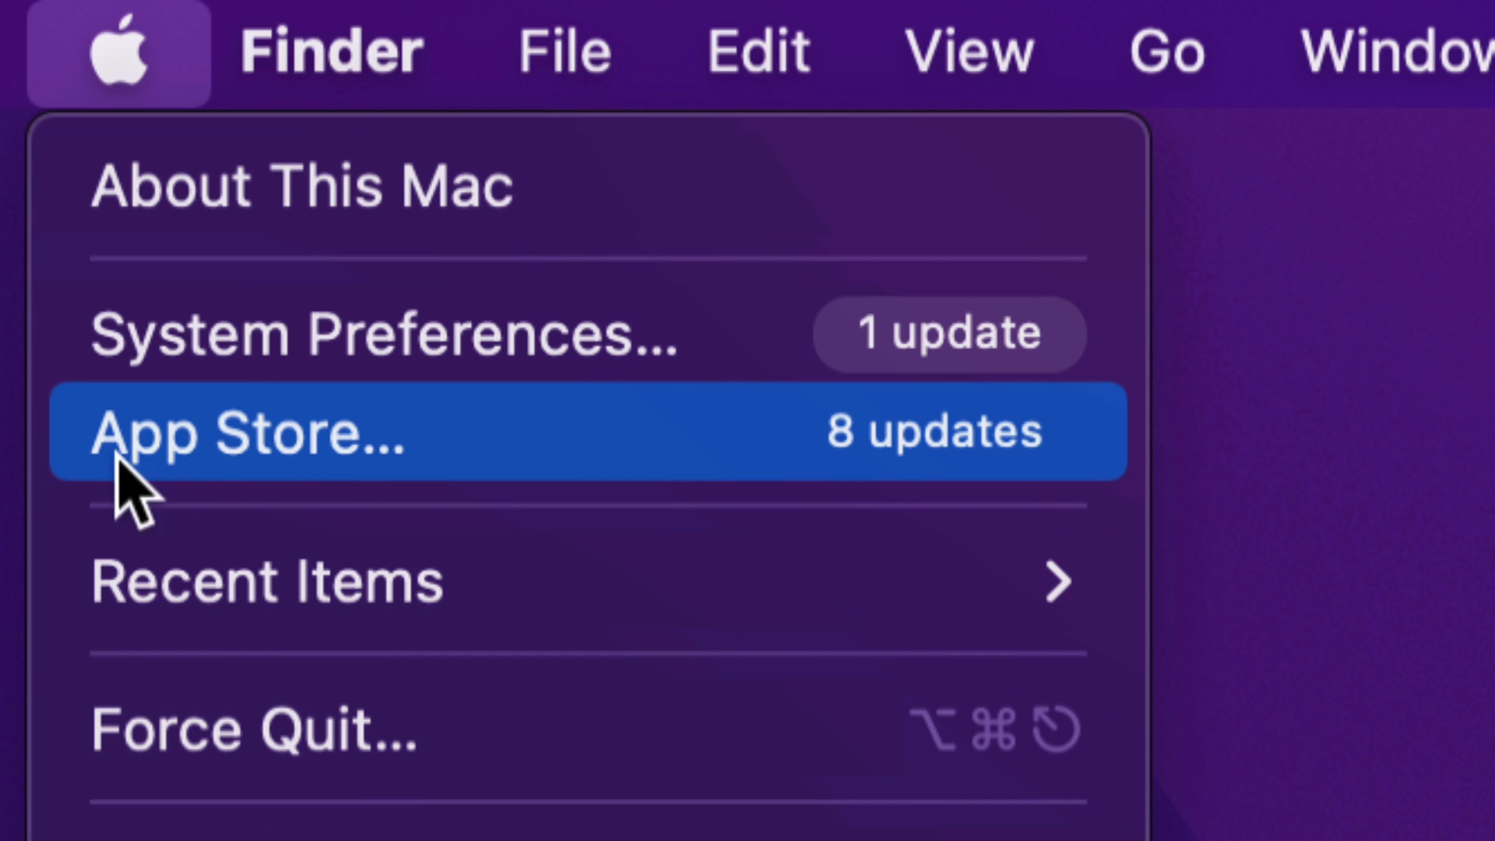
{"action": "mouse_move", "coordinate": [400, 468]}
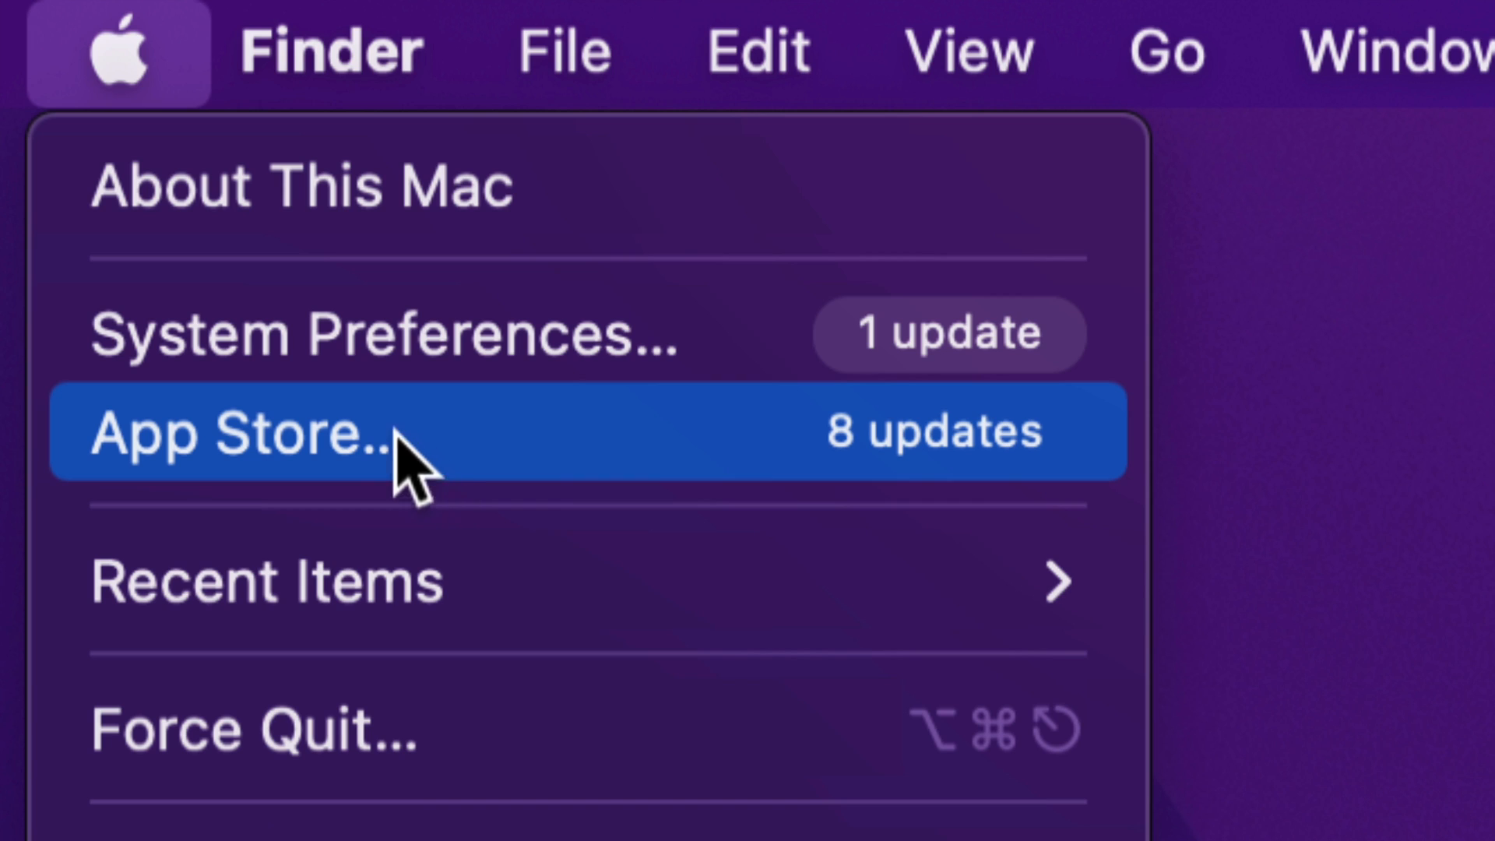
{"action": "mouse_move", "coordinate": [362, 343]}
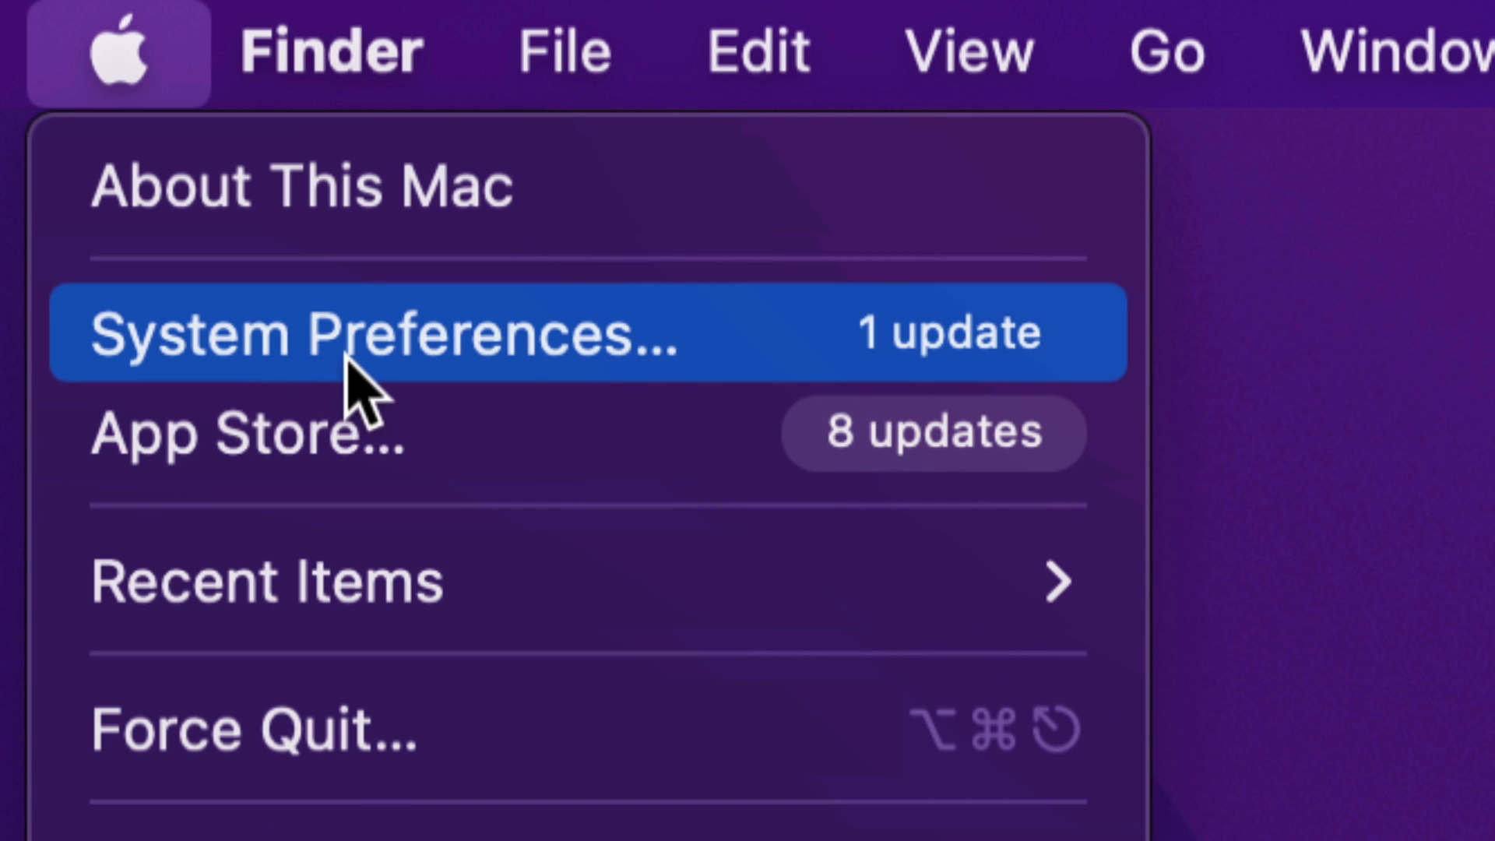
{"action": "mouse_move", "coordinate": [410, 373]}
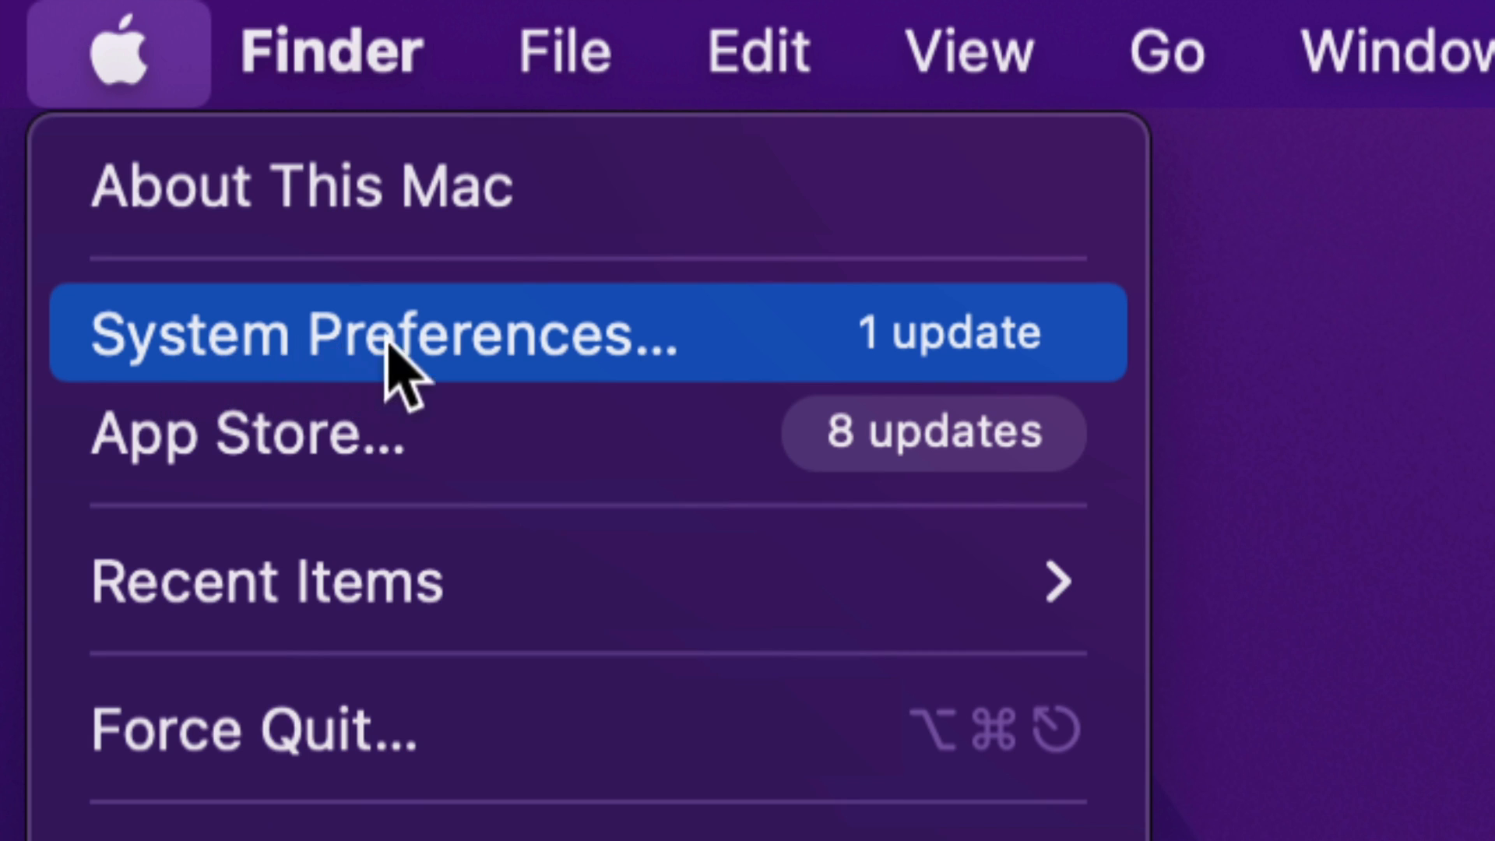
{"action": "mouse_move", "coordinate": [834, 372]}
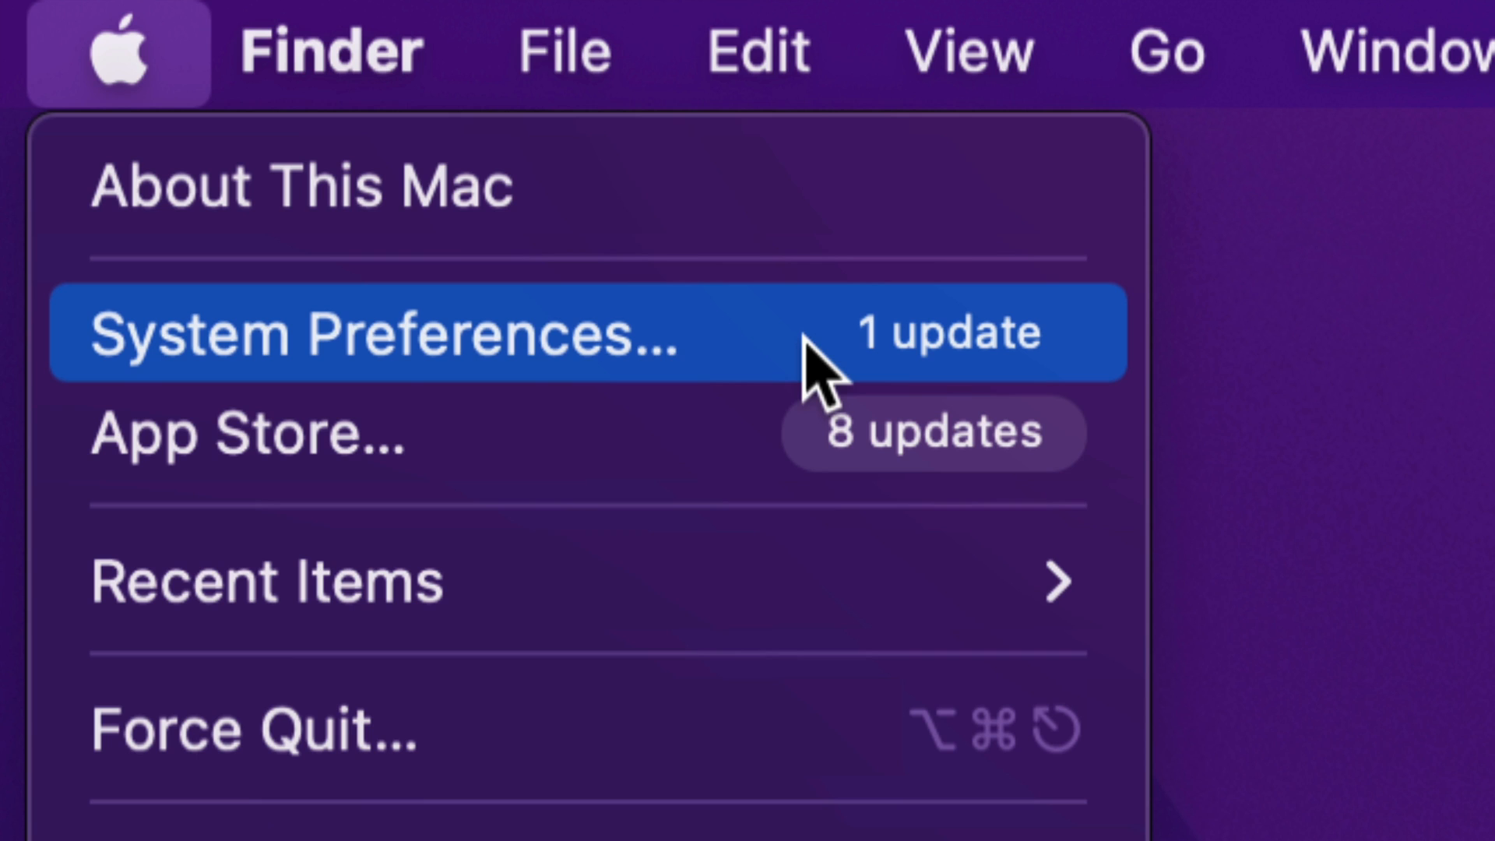
Launch System Preferences from the Apple menu, where Software Update carries a badge.
{"action": "left_click", "coordinate": [381, 334]}
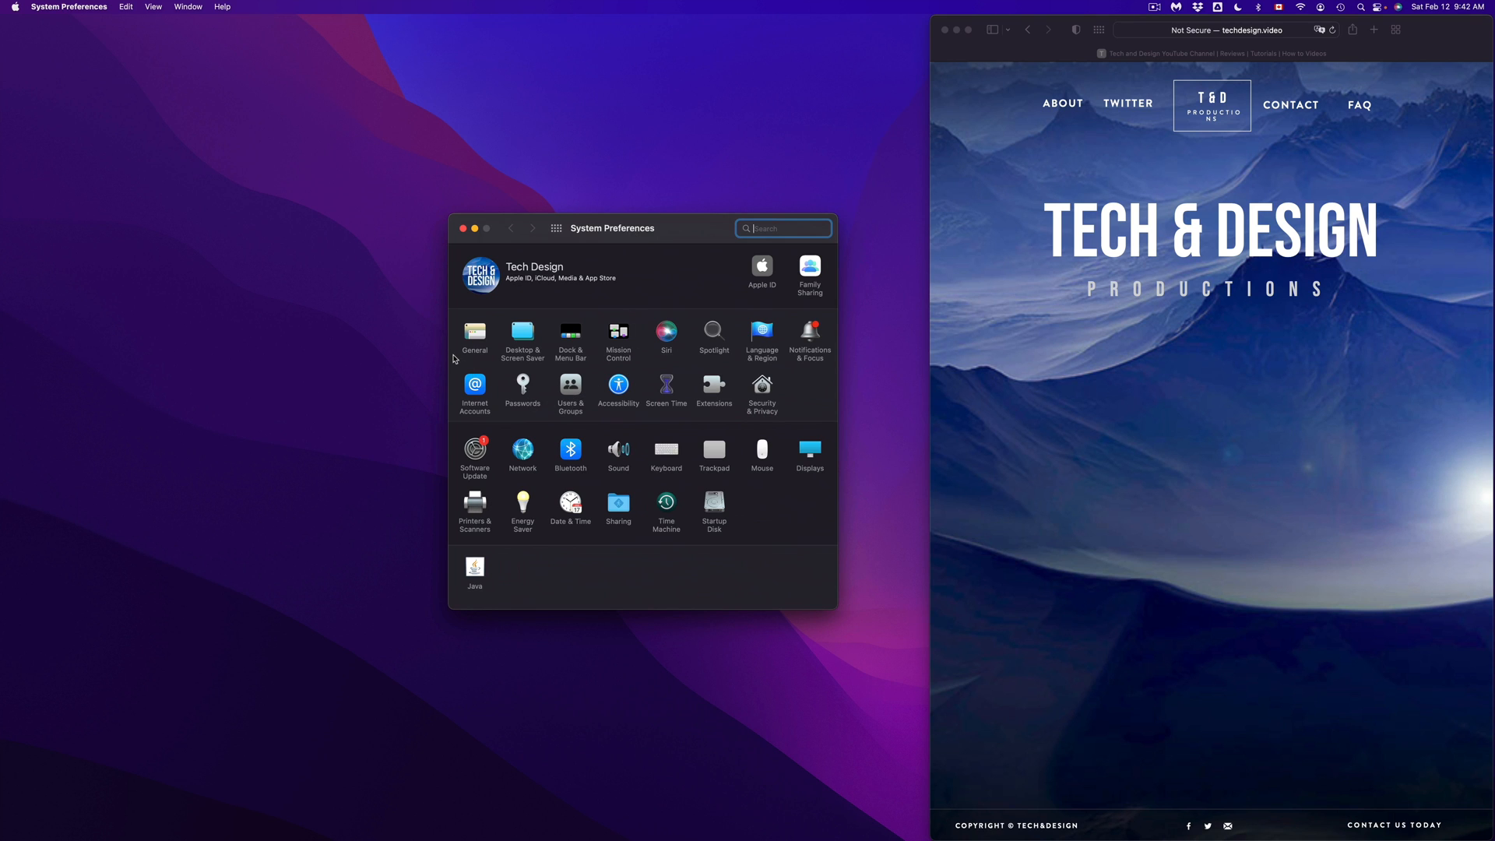
{"action": "mouse_move", "coordinate": [582, 194]}
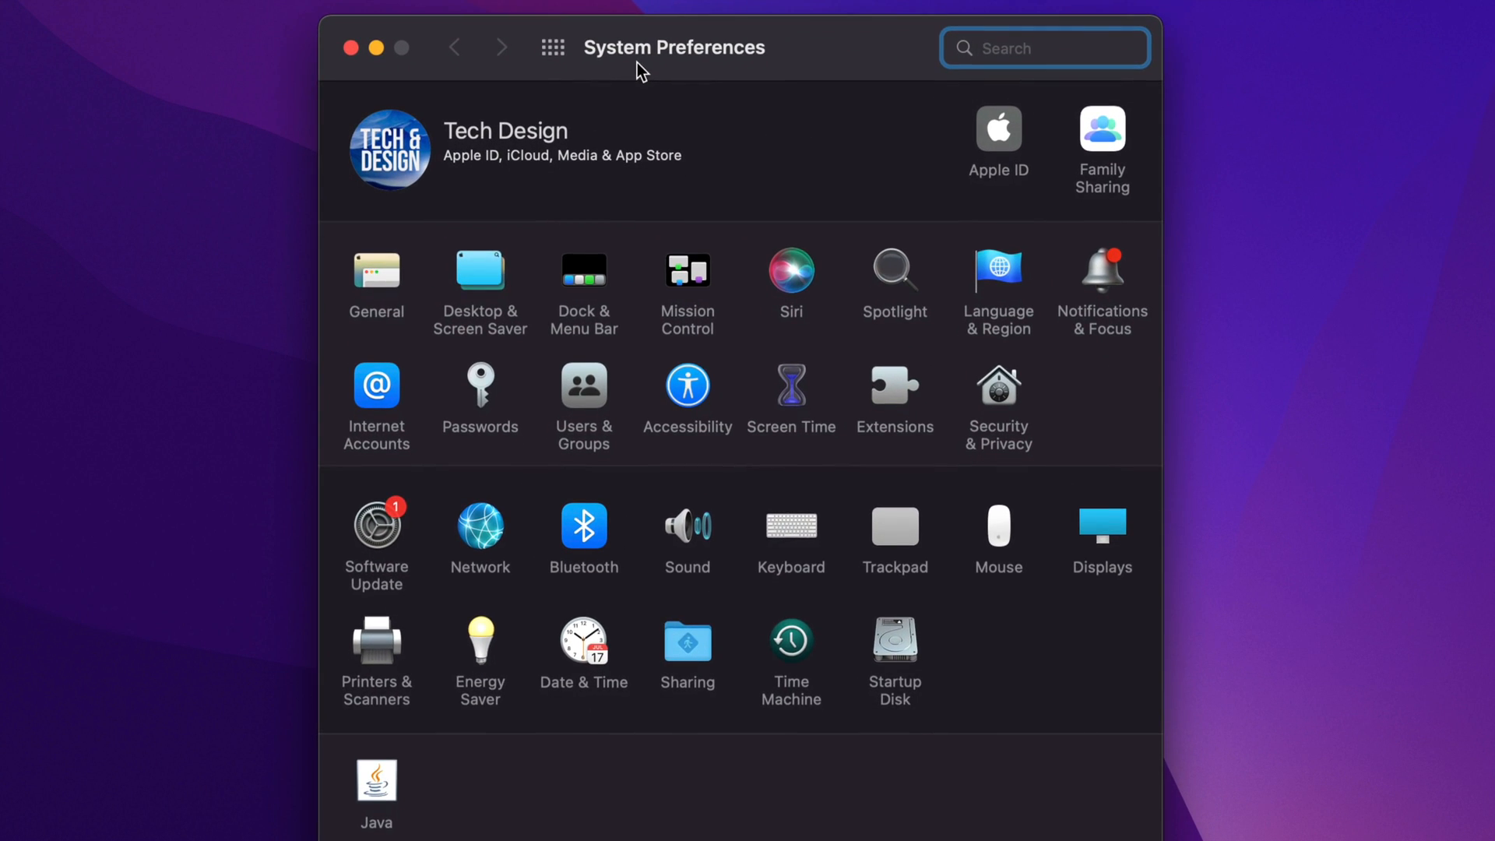
{"action": "mouse_move", "coordinate": [393, 536]}
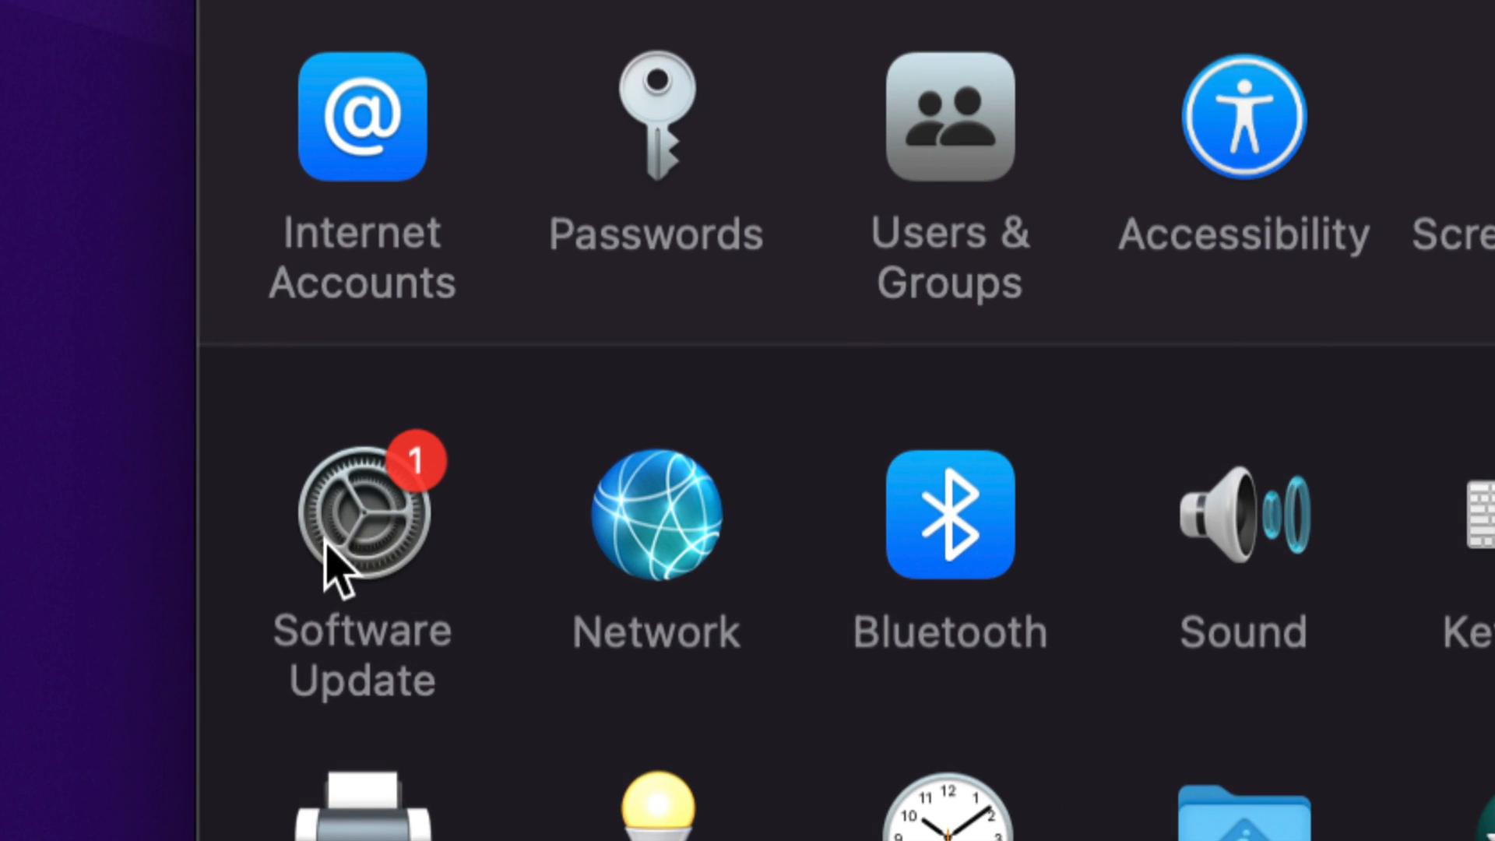
Show the Software Update pane reporting macOS Monterey 12.2.1 is available.
{"action": "left_click", "coordinate": [360, 515]}
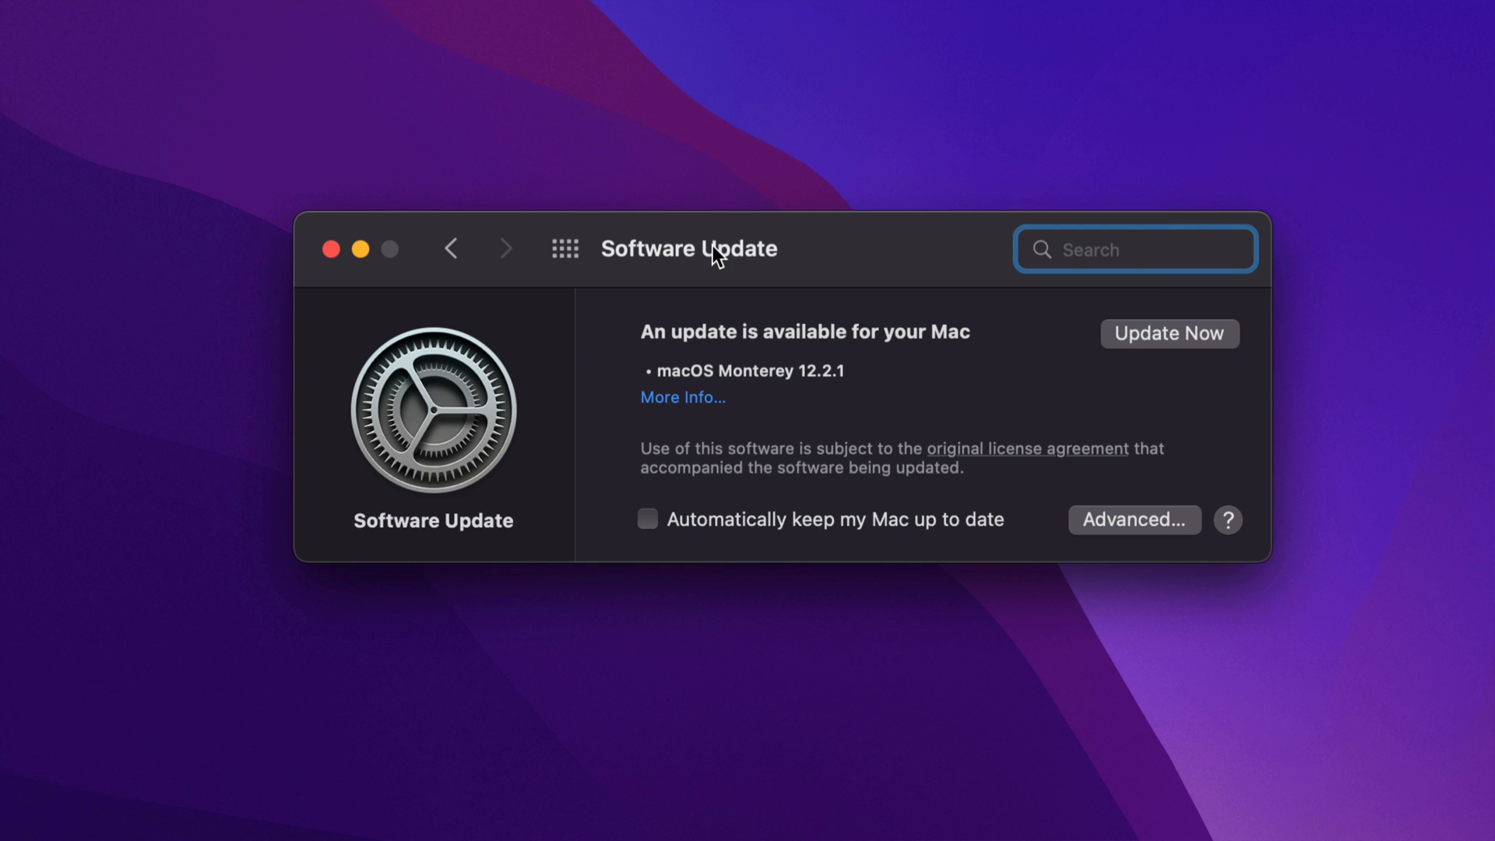
{"action": "mouse_move", "coordinate": [929, 412]}
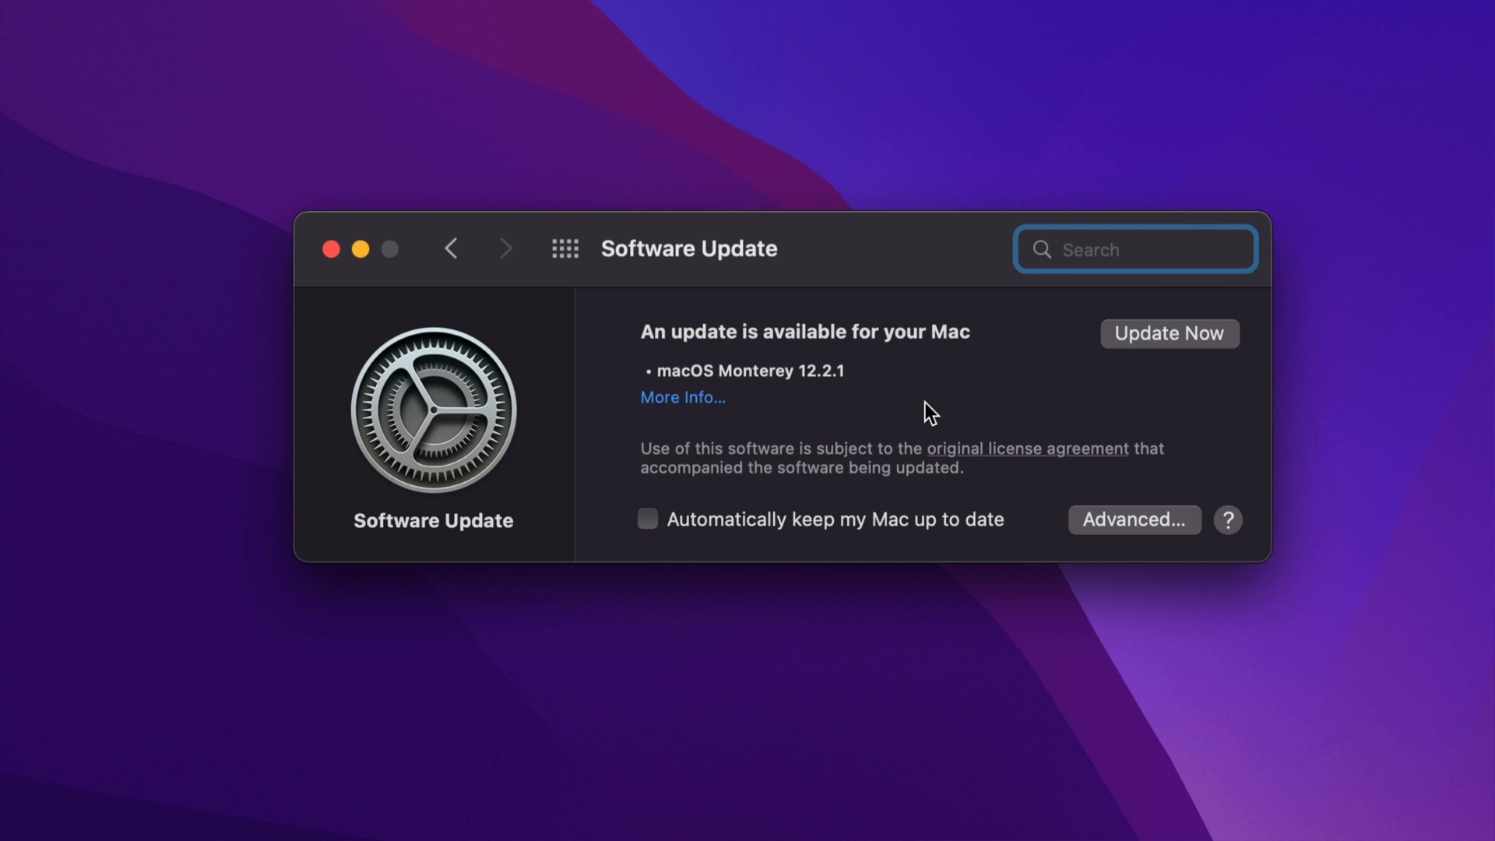
{"action": "mouse_move", "coordinate": [780, 458]}
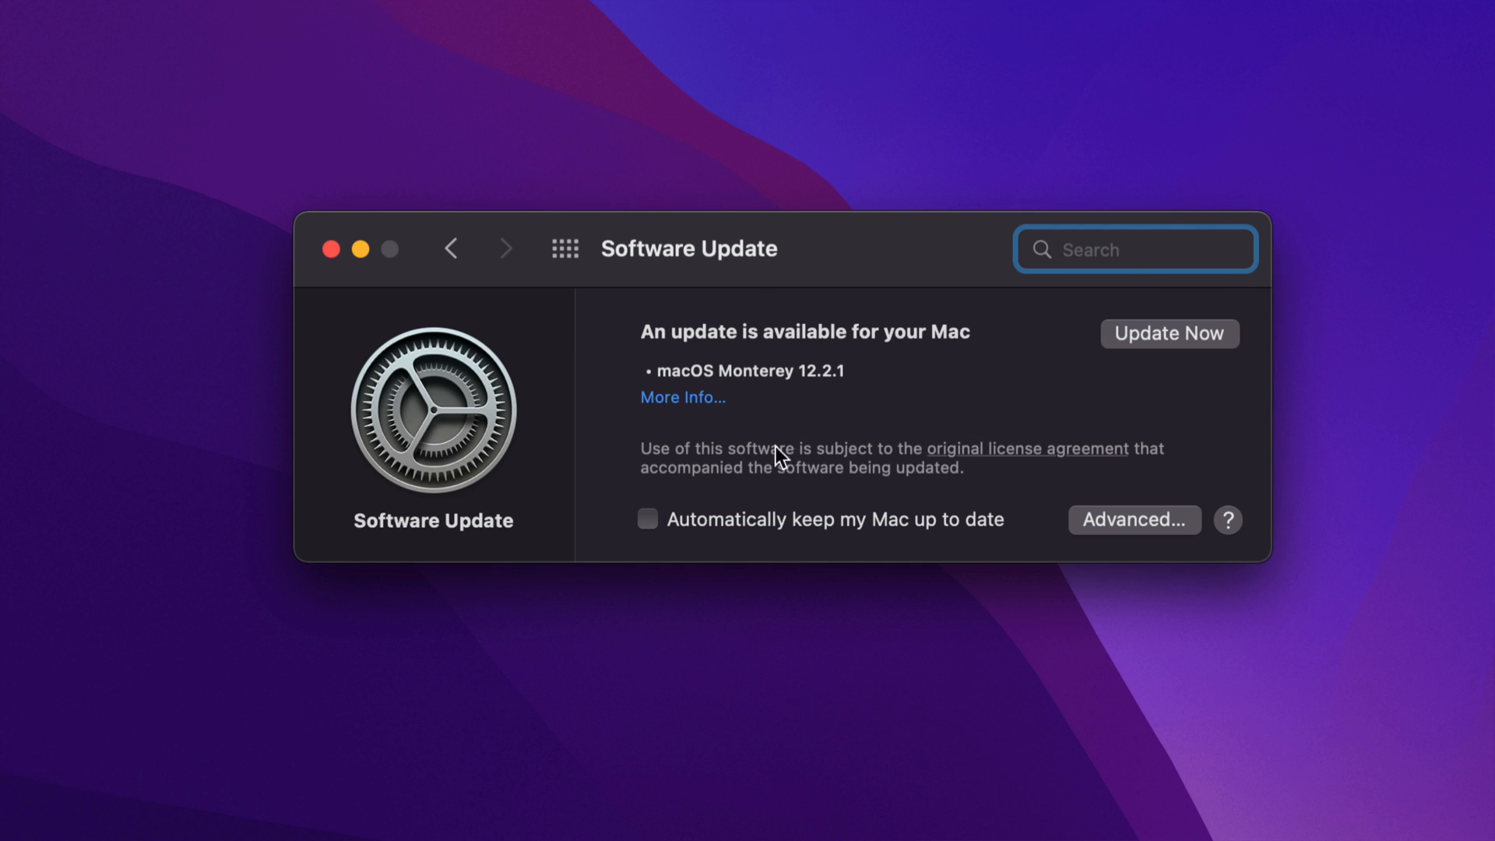
{"action": "mouse_move", "coordinate": [371, 544]}
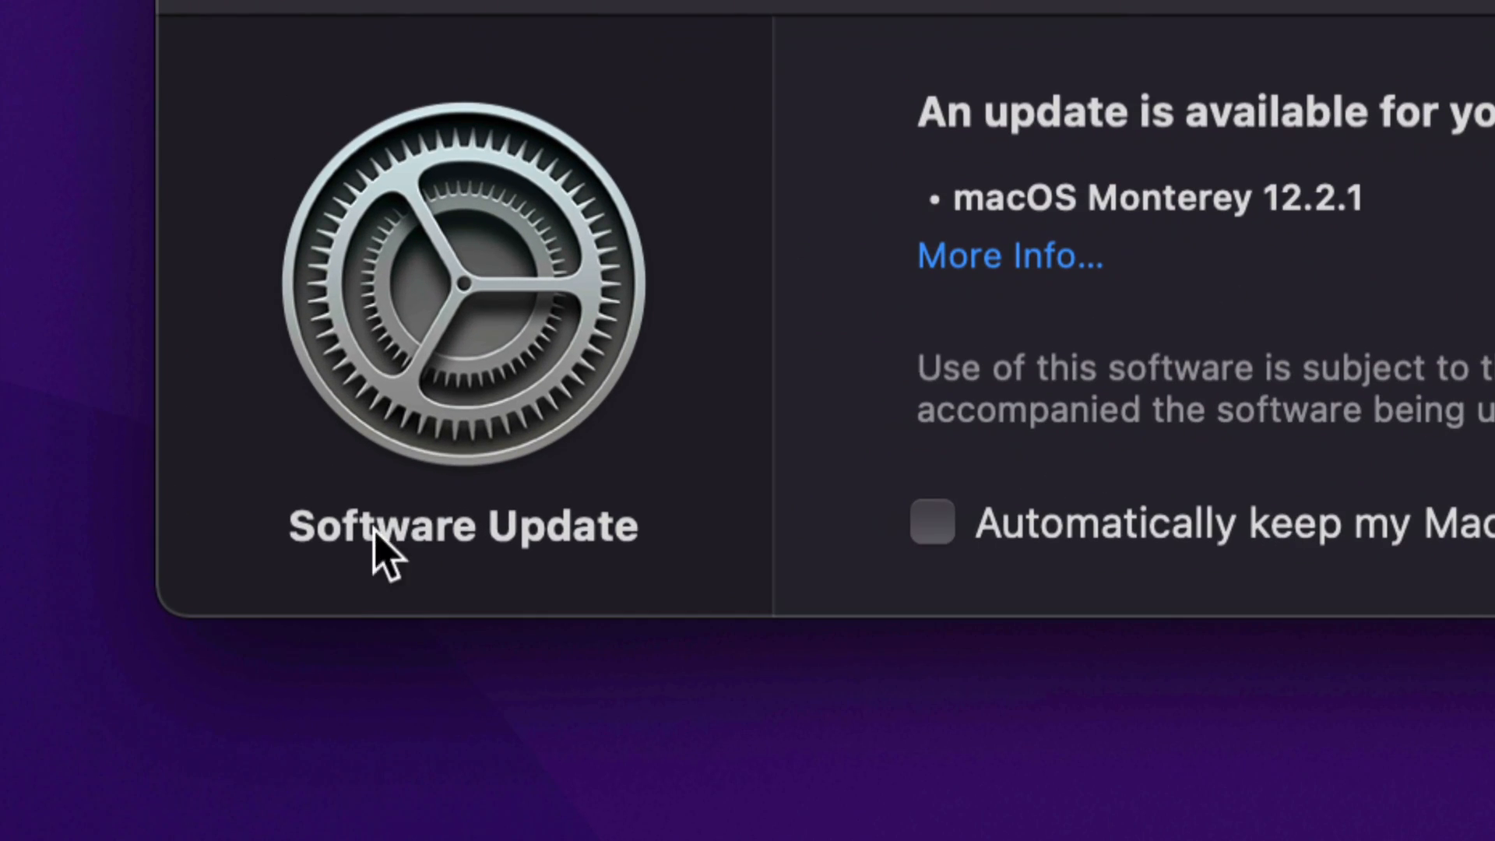
{"action": "mouse_move", "coordinate": [600, 582]}
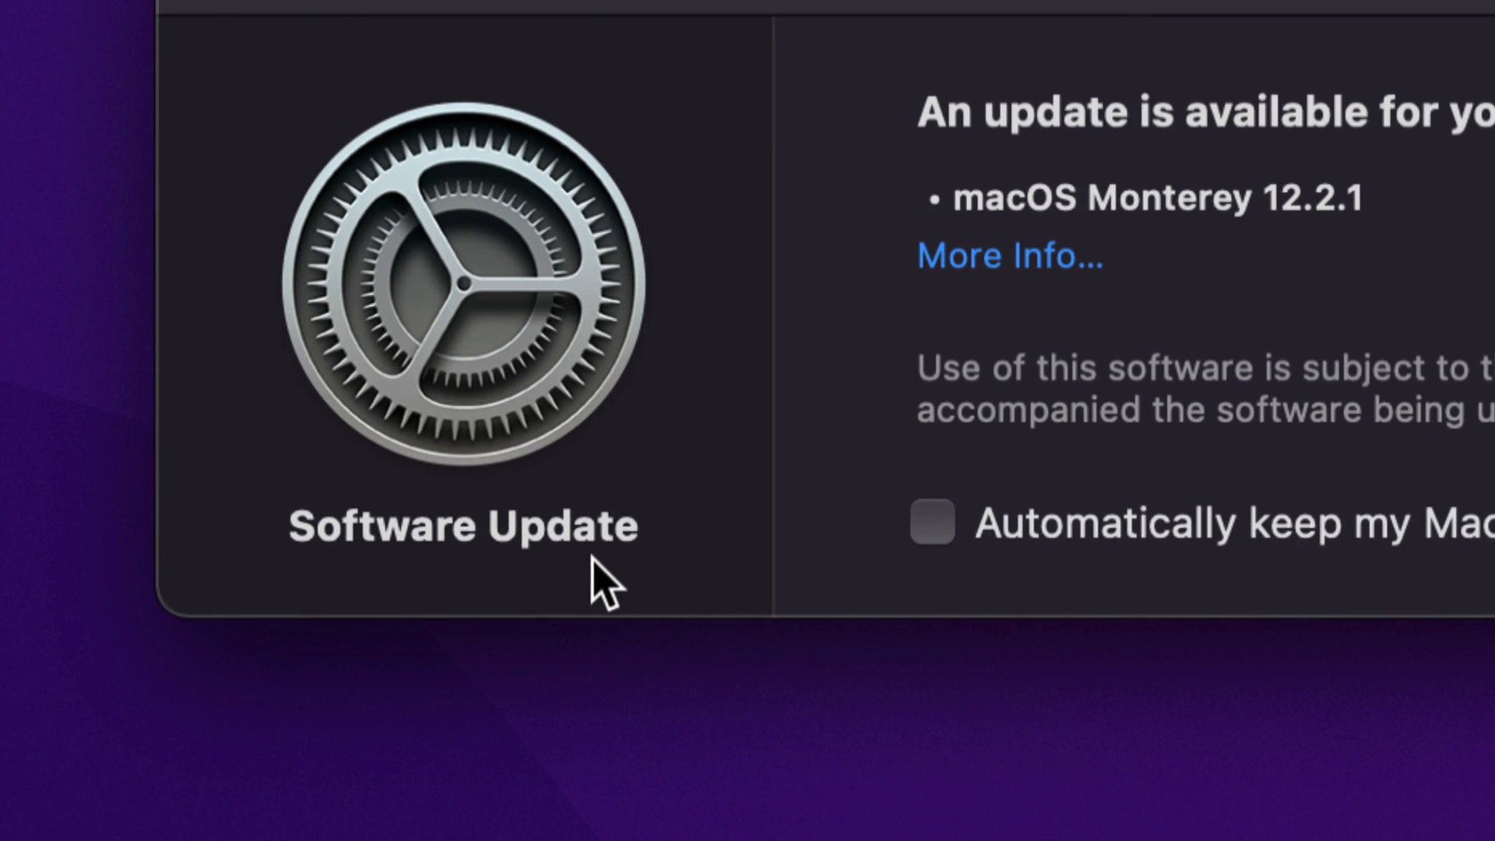
{"action": "mouse_move", "coordinate": [697, 519]}
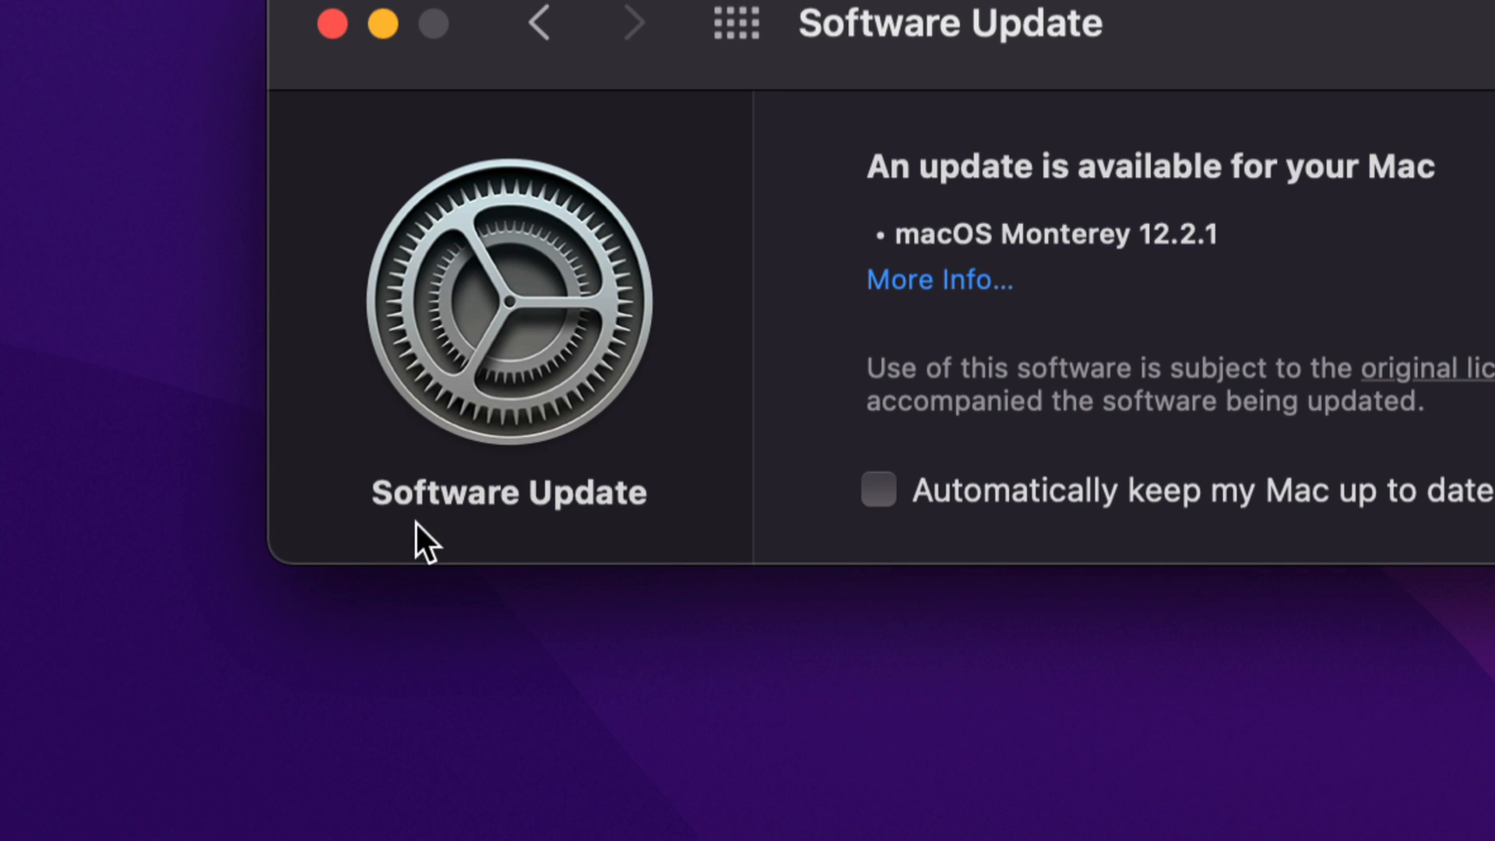
{"action": "mouse_move", "coordinate": [636, 543]}
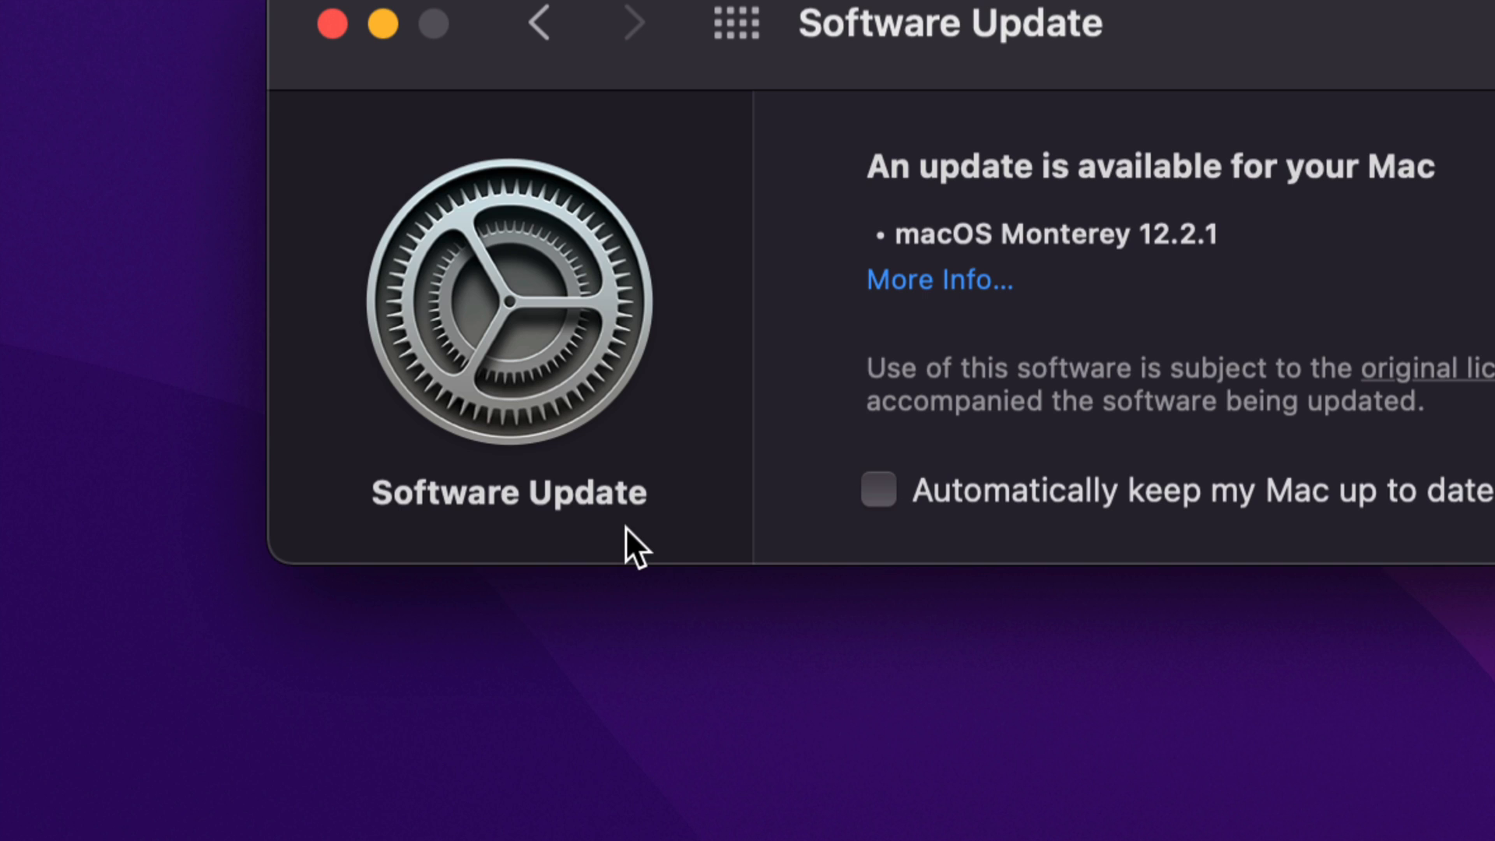
{"action": "mouse_move", "coordinate": [1077, 267]}
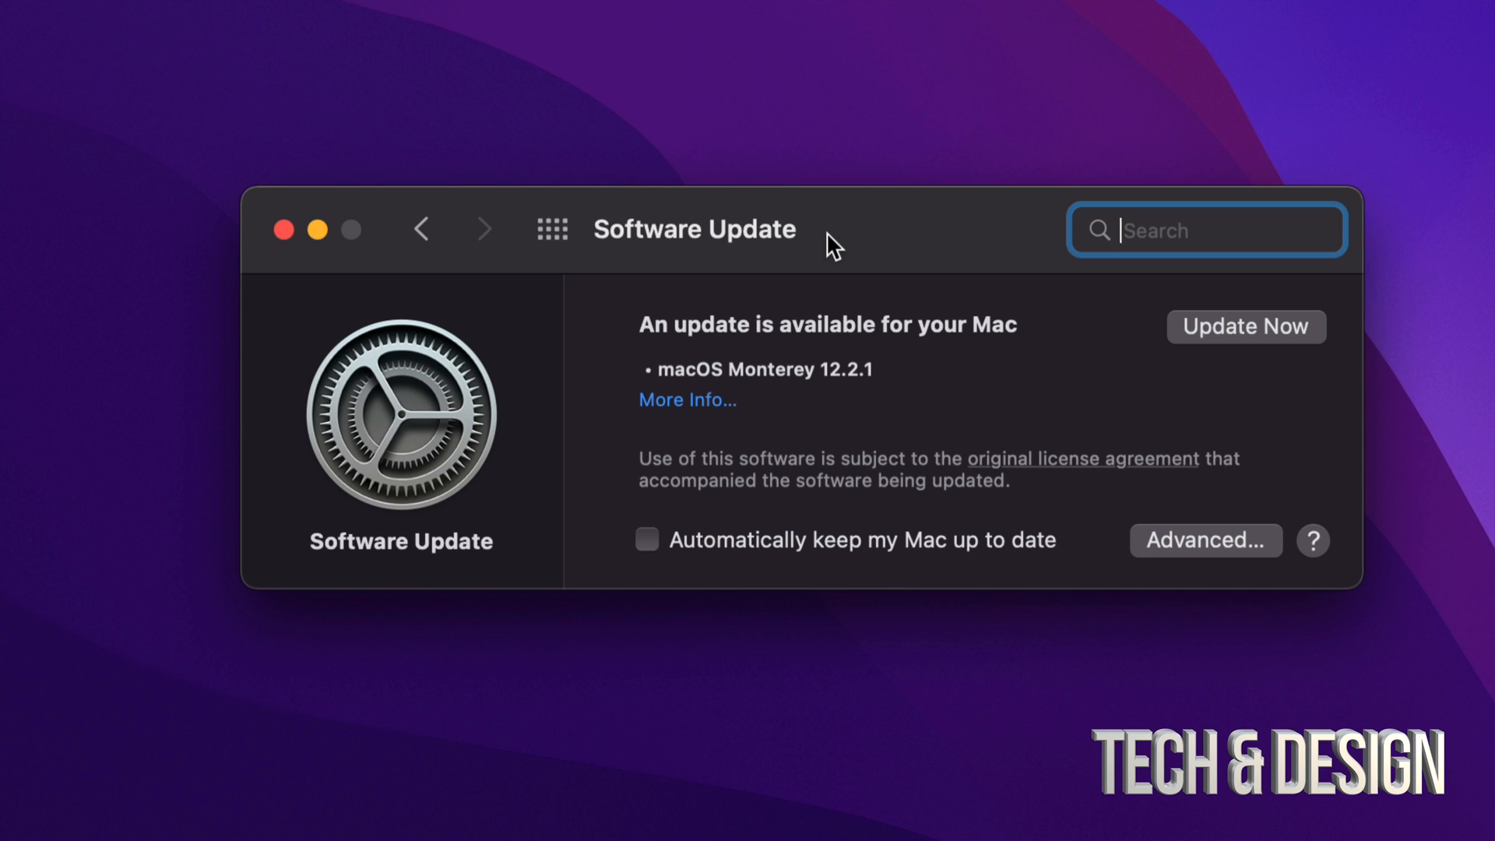
{"action": "mouse_move", "coordinate": [1244, 343]}
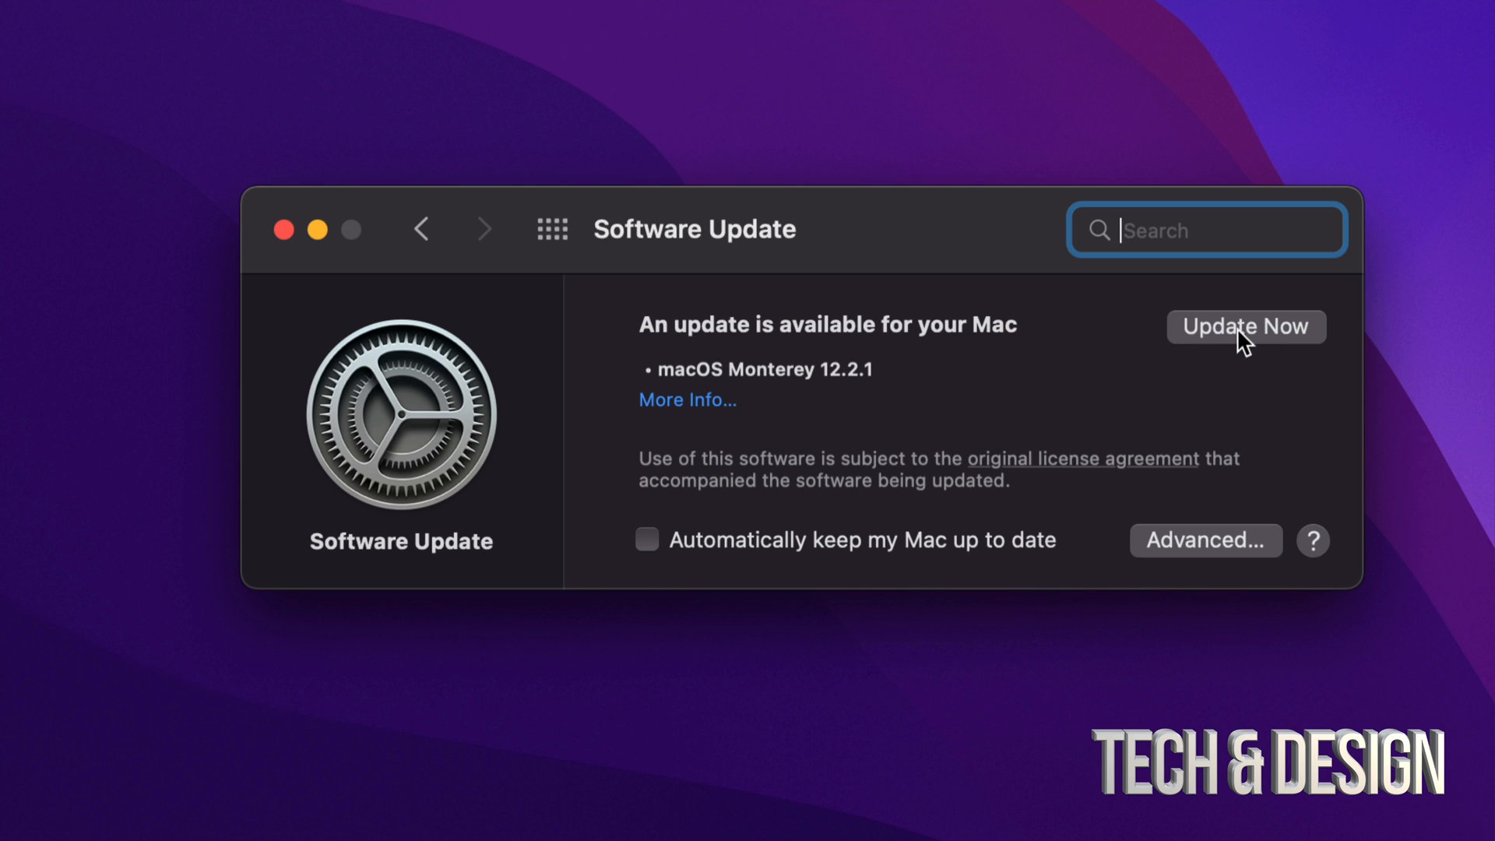
{"action": "mouse_move", "coordinate": [701, 420]}
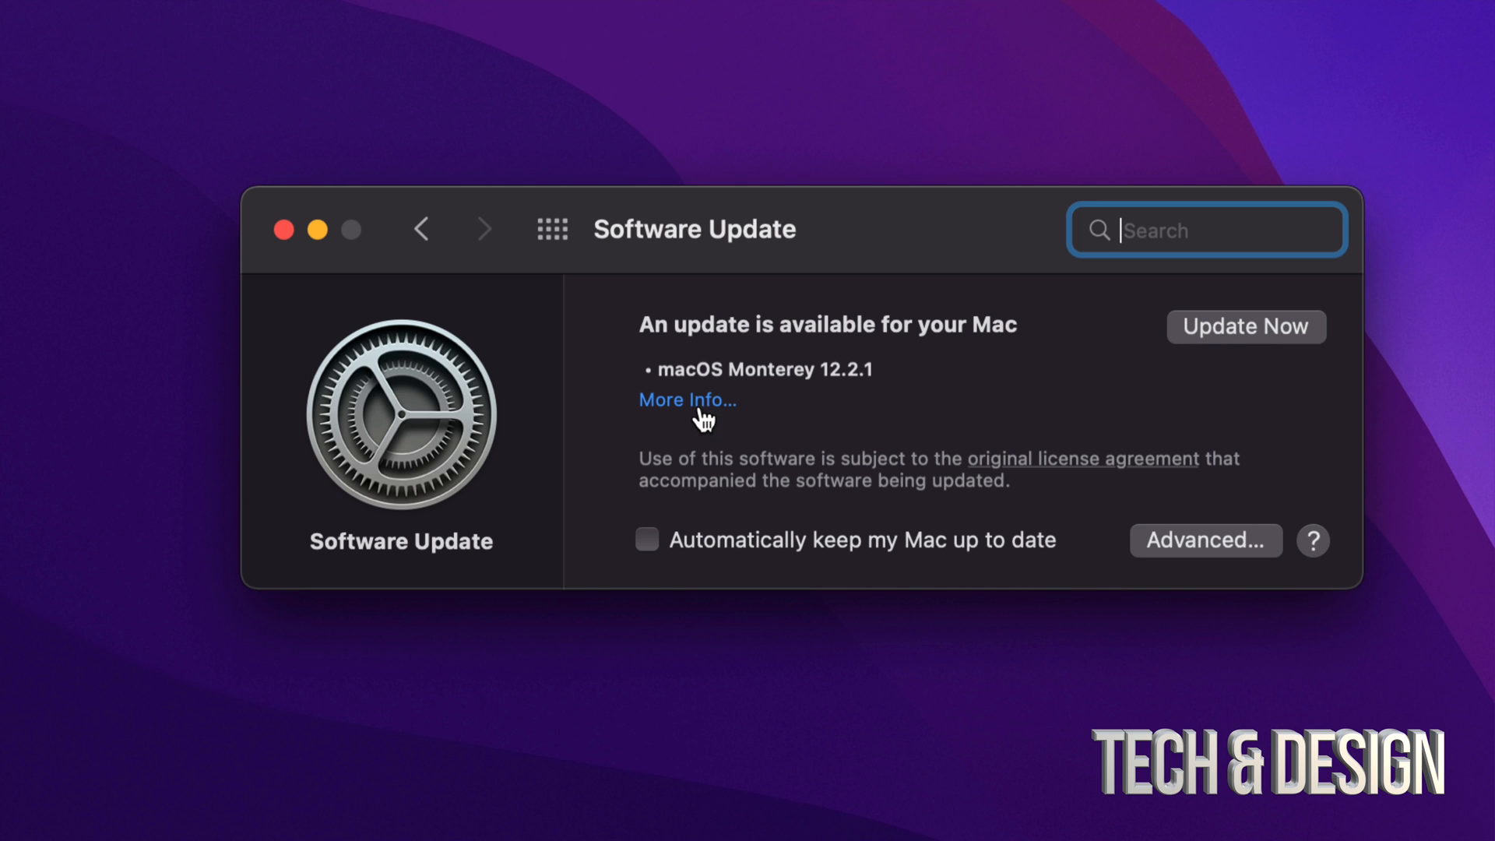
View the macOS Monterey 12.2.1 details: a 1.04 GB security and battery fix requiring restart.
{"action": "left_click", "coordinate": [686, 399]}
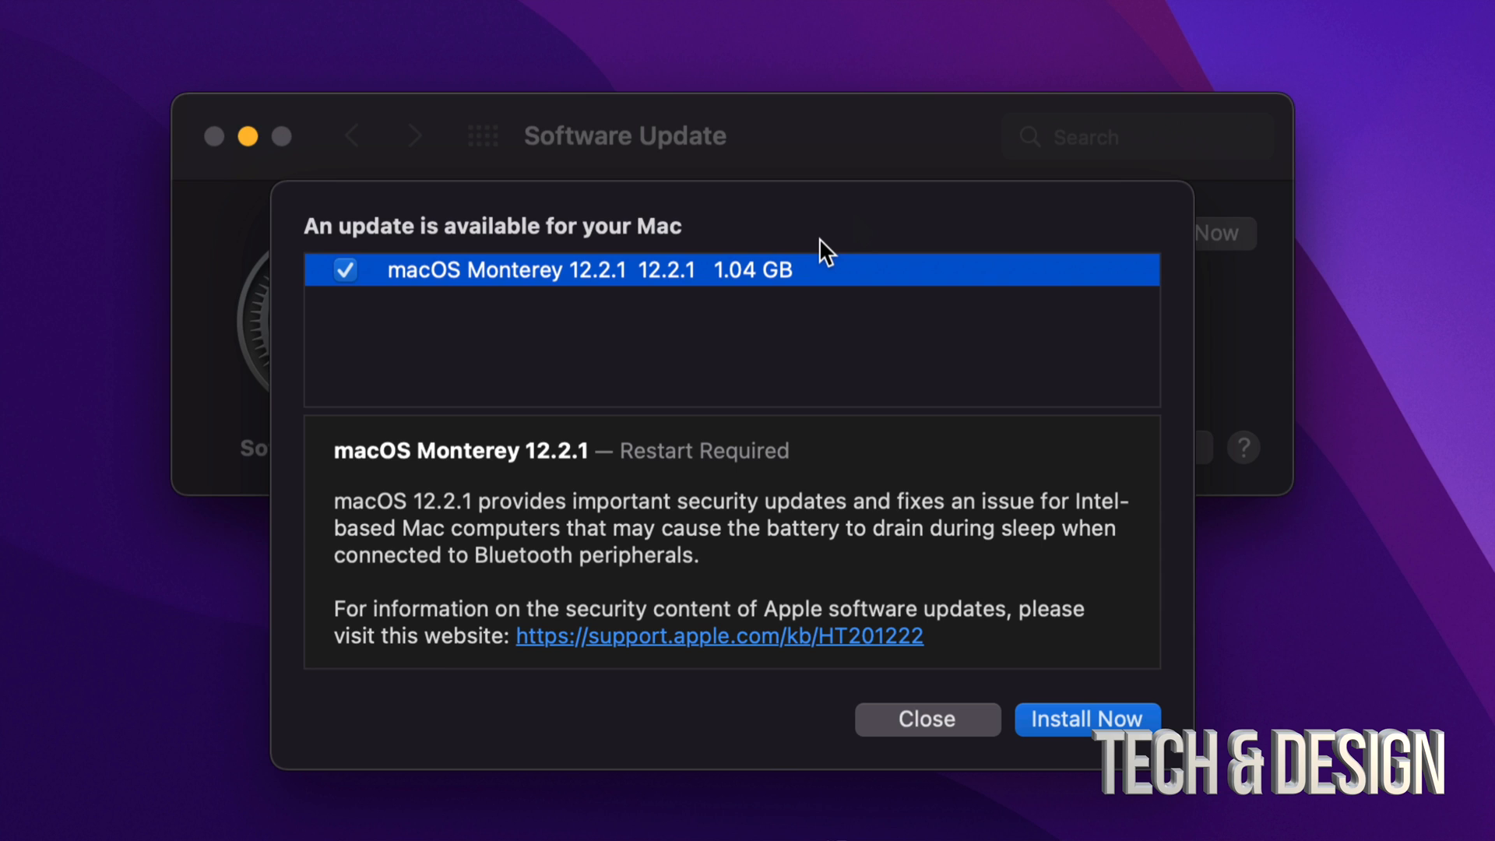
{"action": "mouse_move", "coordinate": [719, 319]}
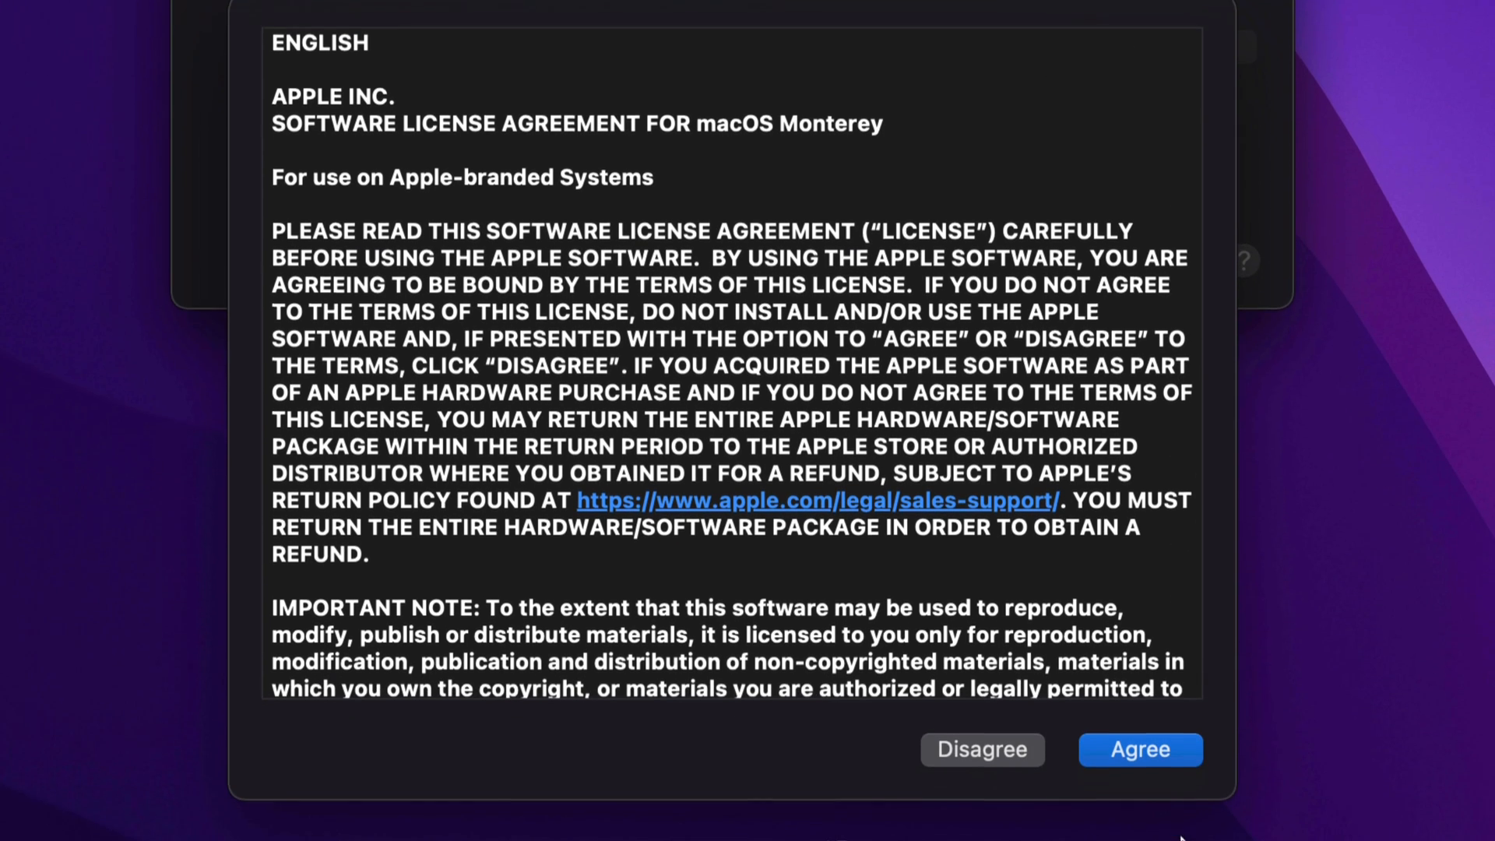
{"action": "left_click", "coordinate": [1139, 749]}
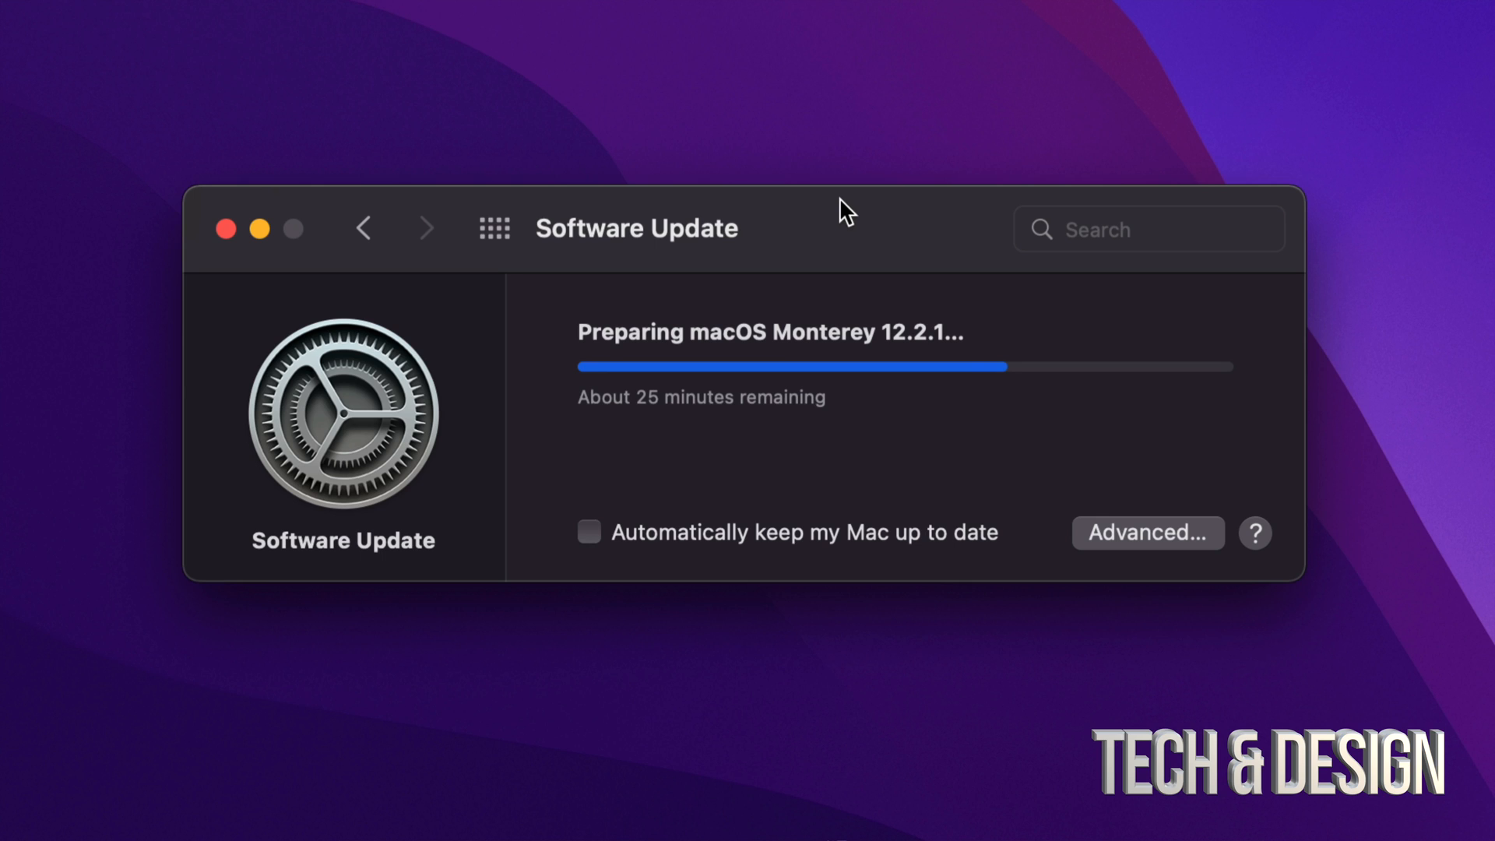
{"action": "mouse_move", "coordinate": [770, 298]}
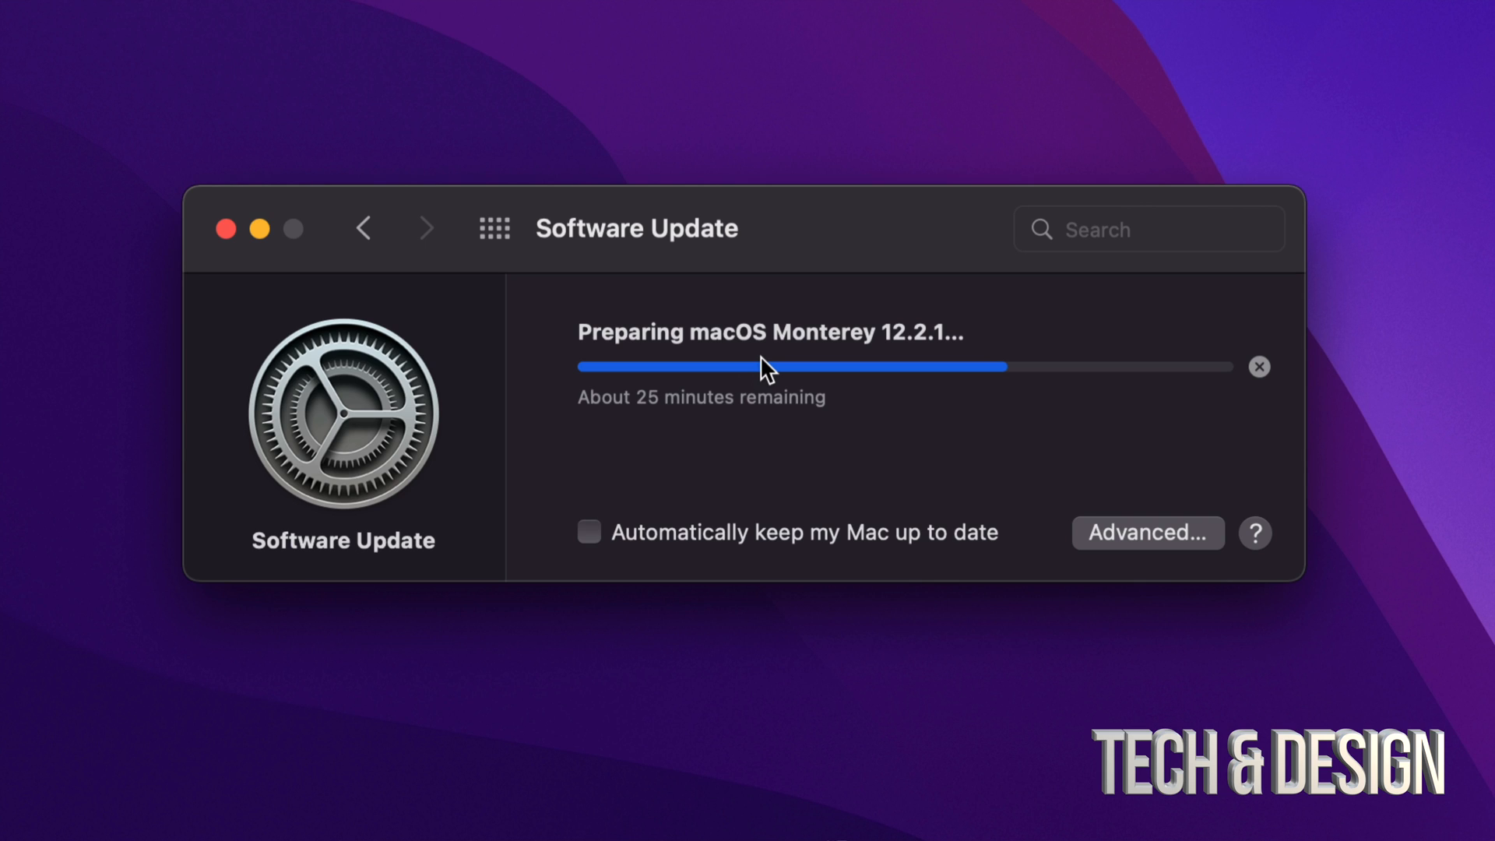
{"action": "mouse_move", "coordinate": [977, 502]}
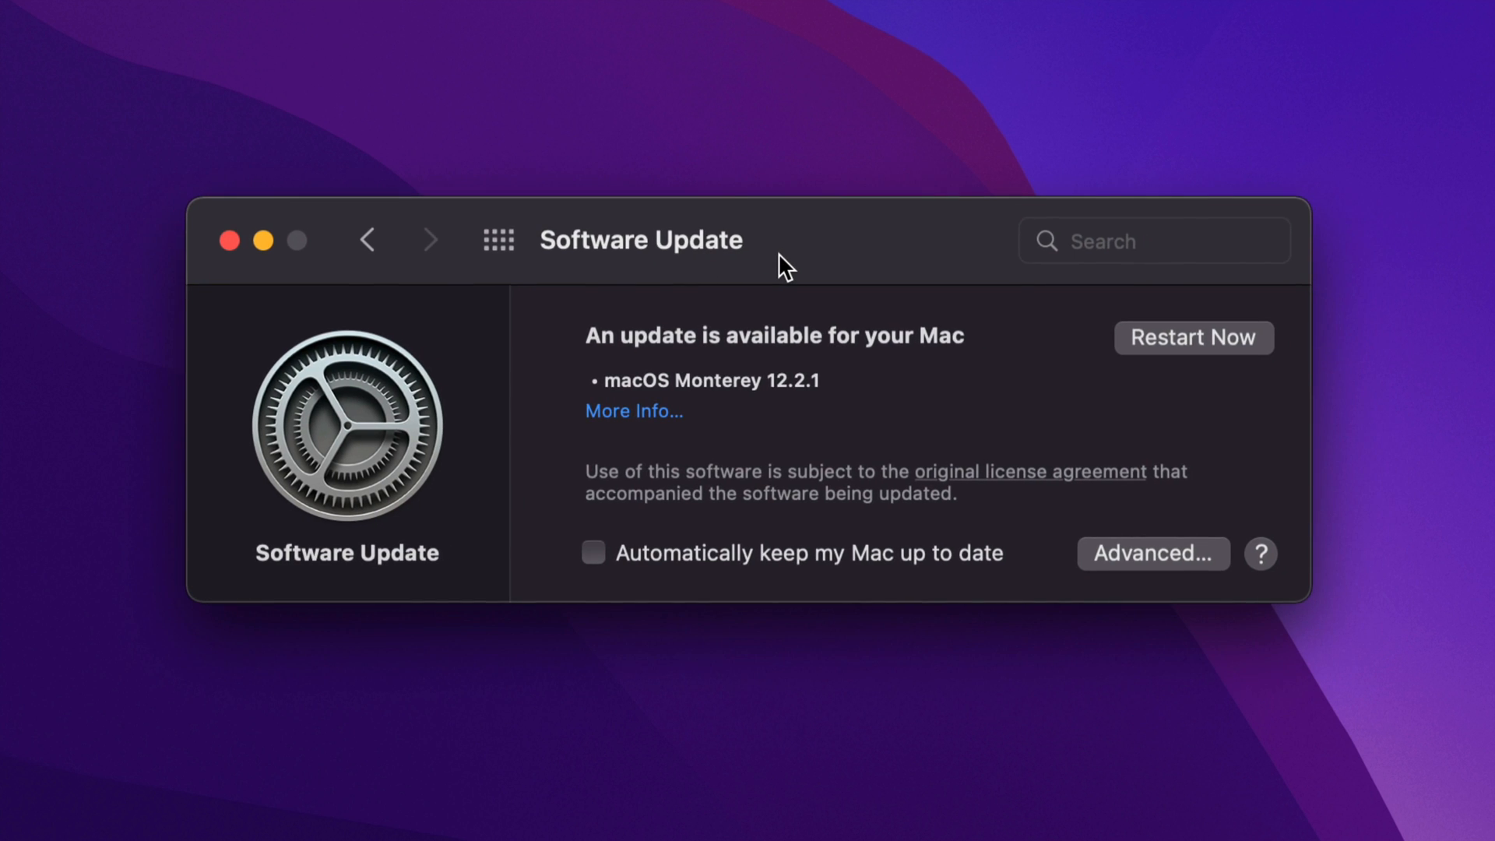
{"action": "mouse_move", "coordinate": [1211, 289]}
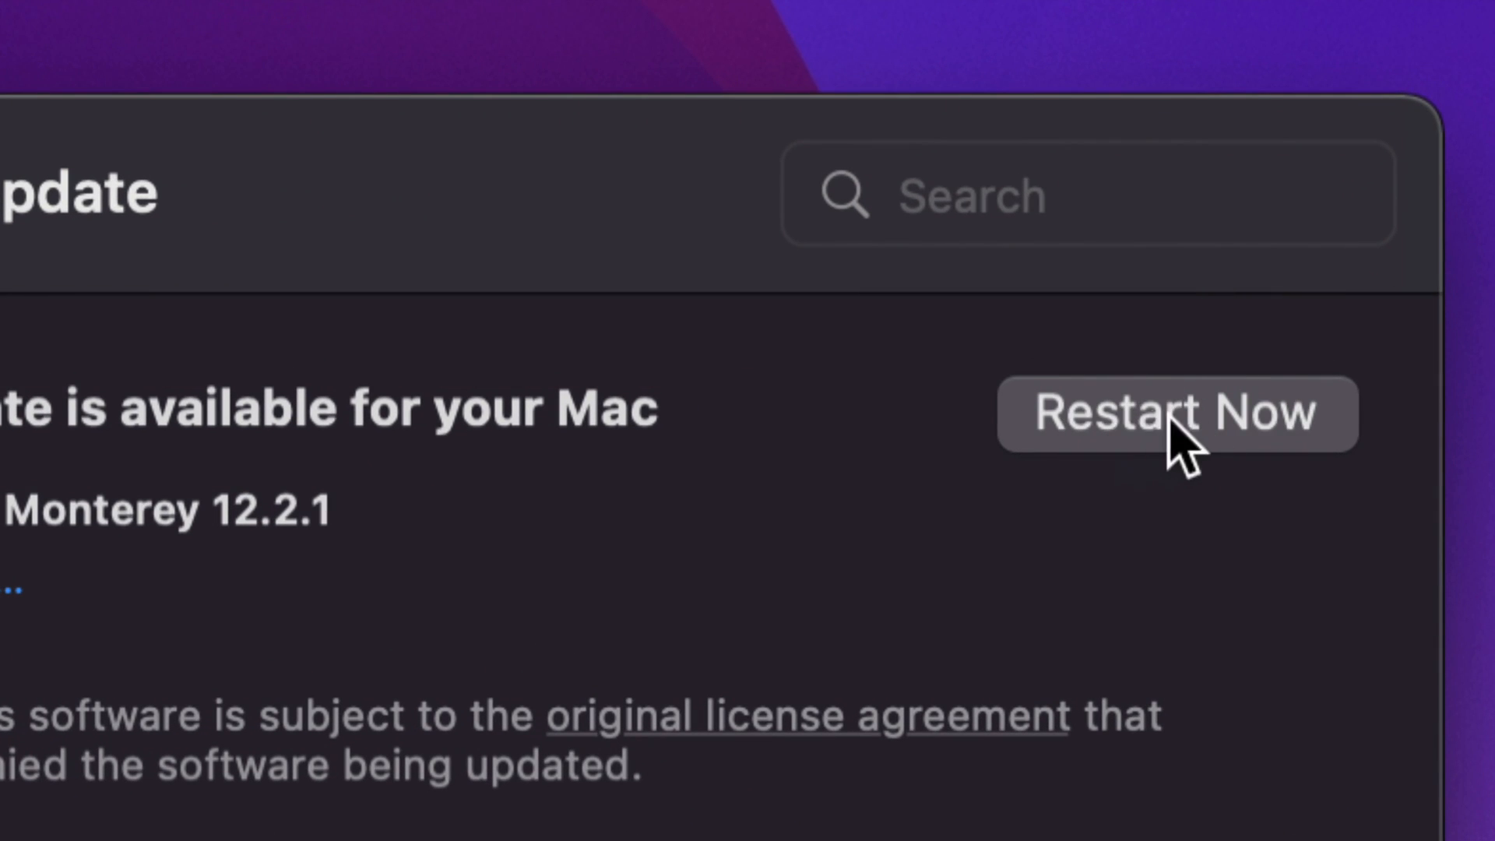
{"action": "mouse_move", "coordinate": [1199, 458]}
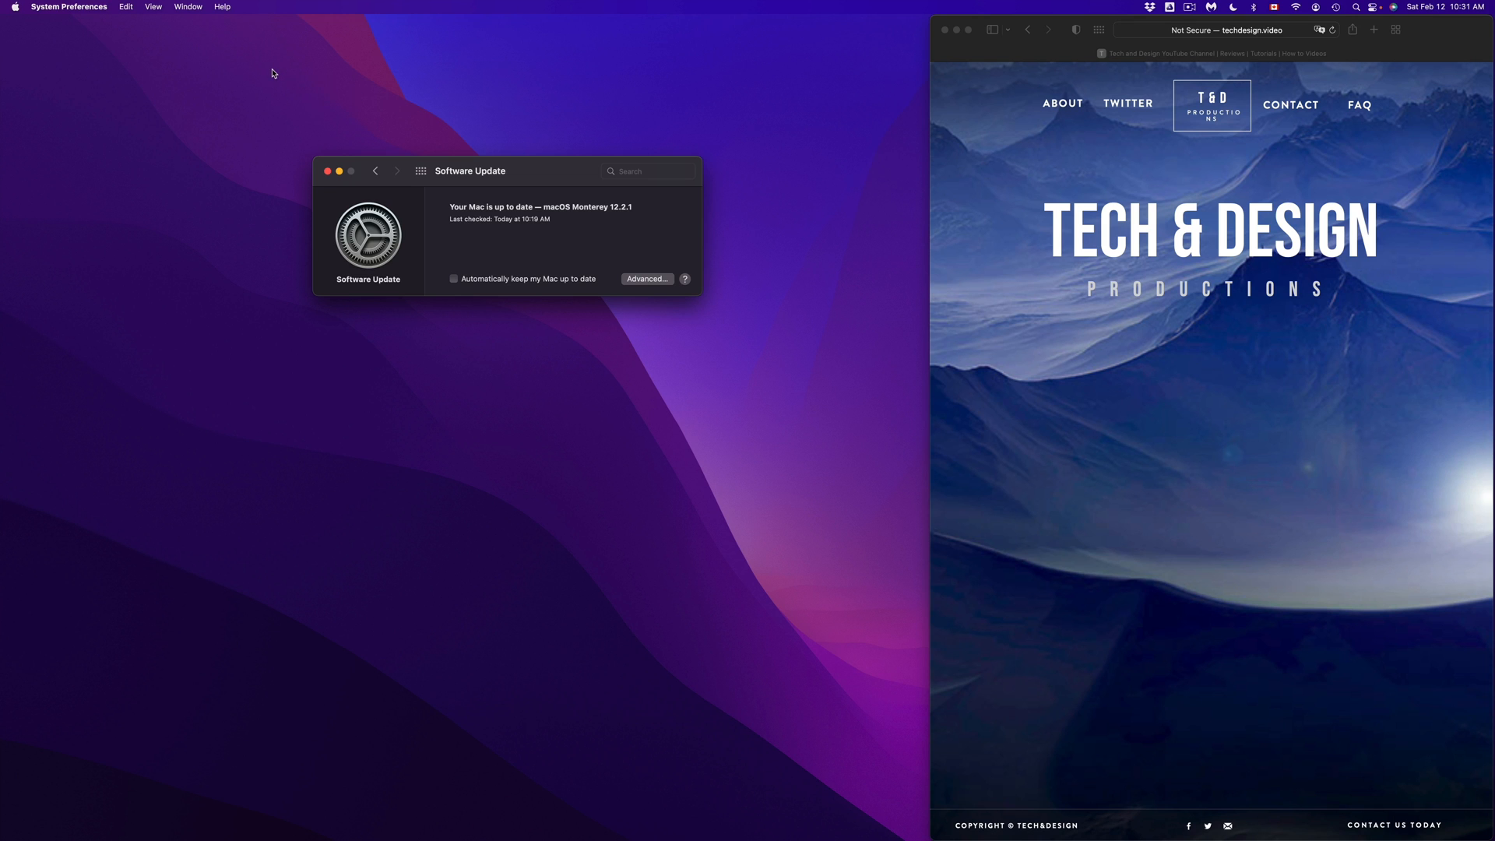
{"action": "mouse_move", "coordinate": [310, 113]}
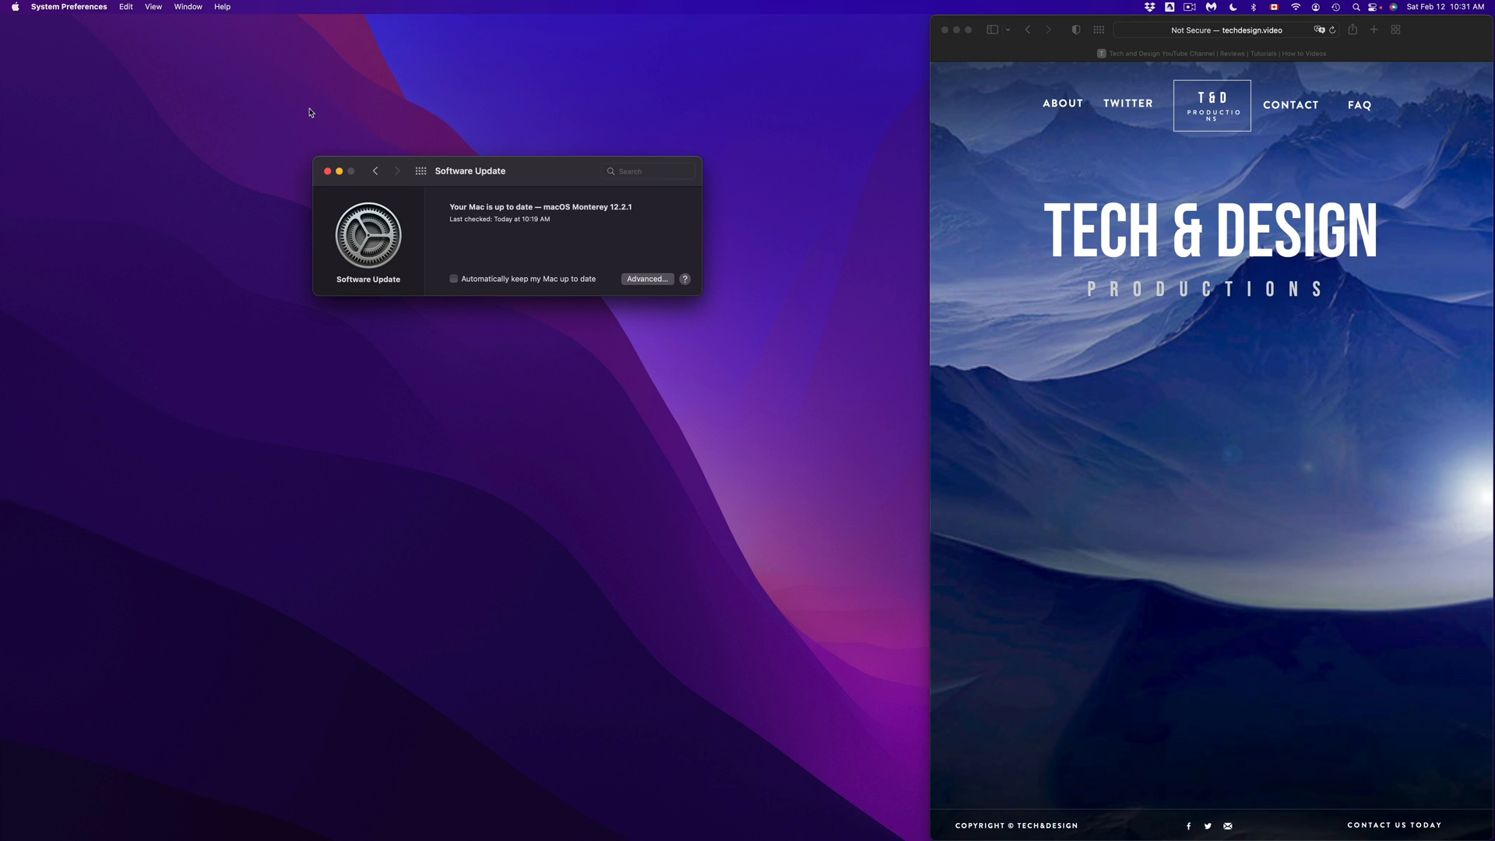